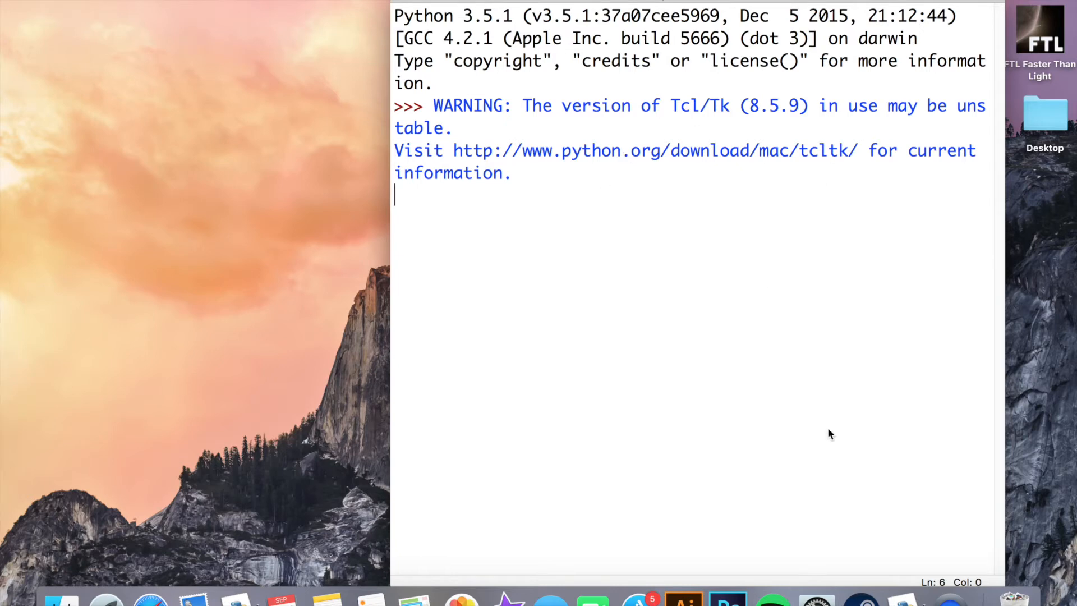
mouse_move(738, 274)
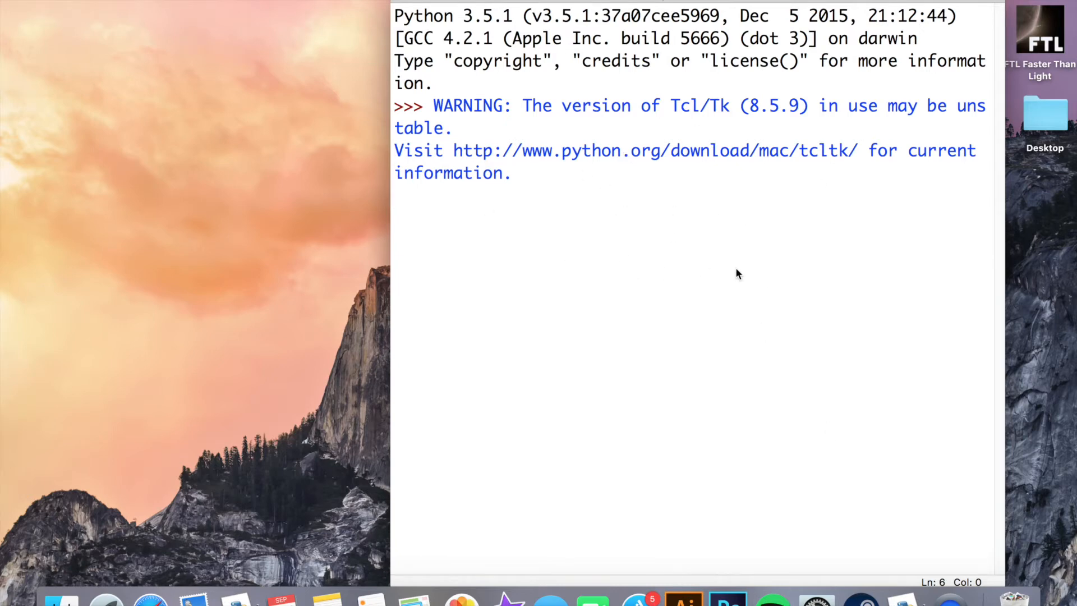
mouse_move(599, 367)
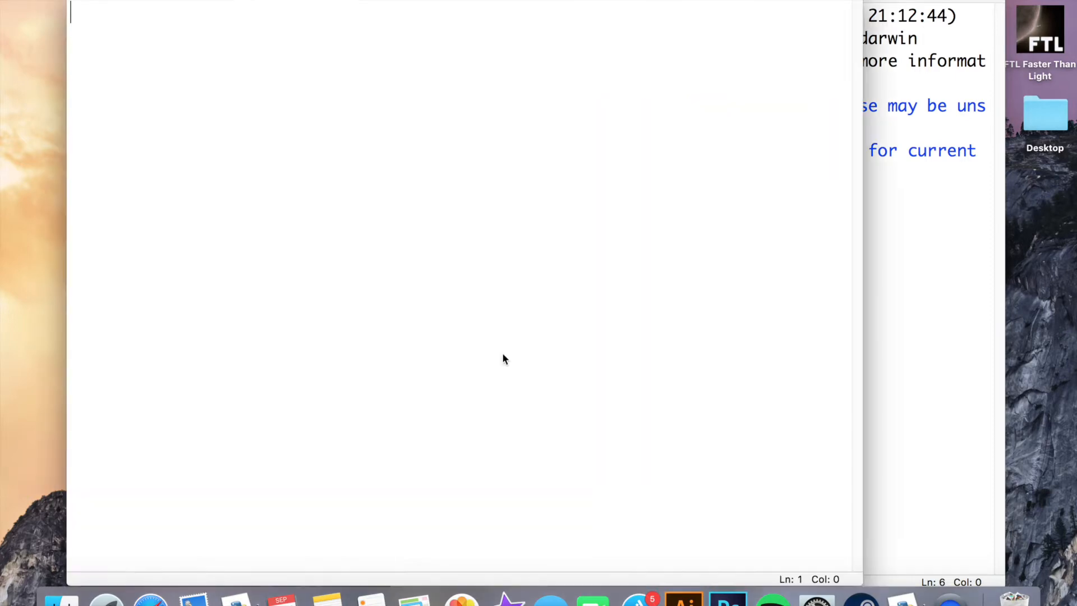
mouse_move(323, 431)
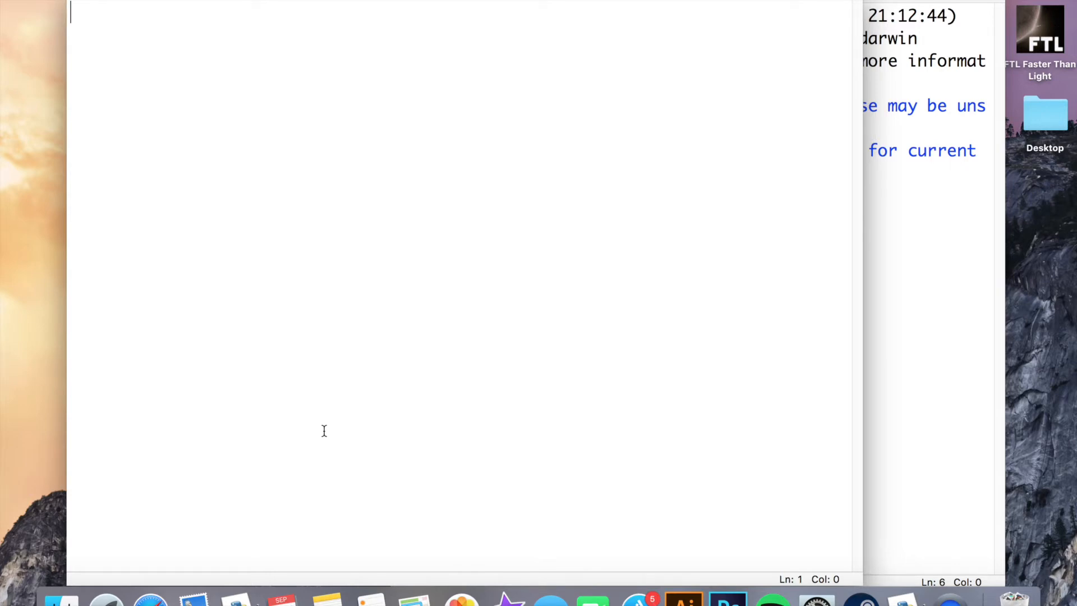
mouse_move(325, 437)
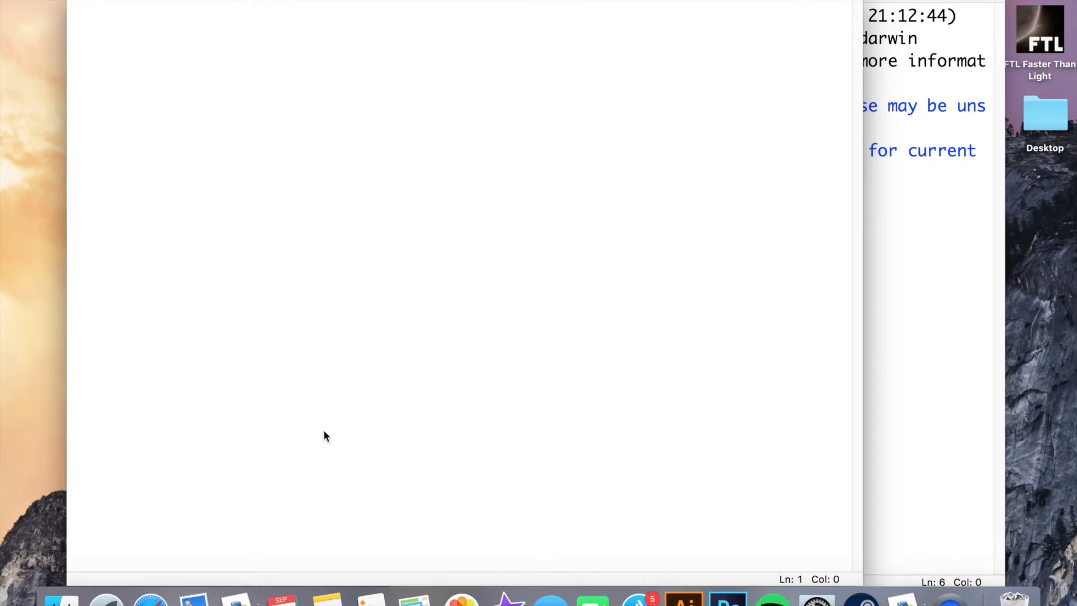
Write print ("Hello World") as the script's first line.
type("p")
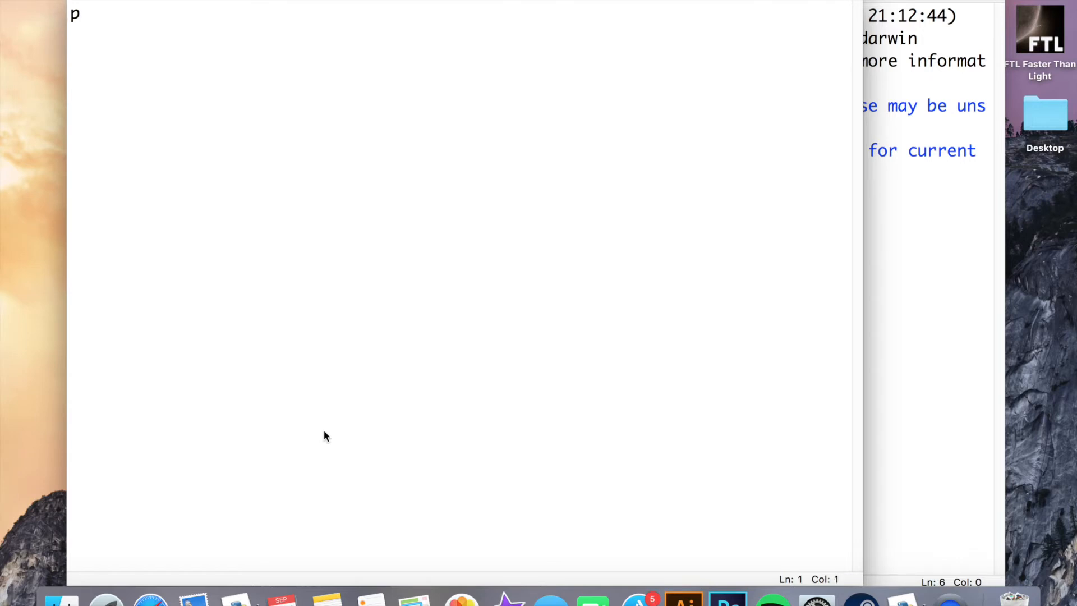
type("rint")
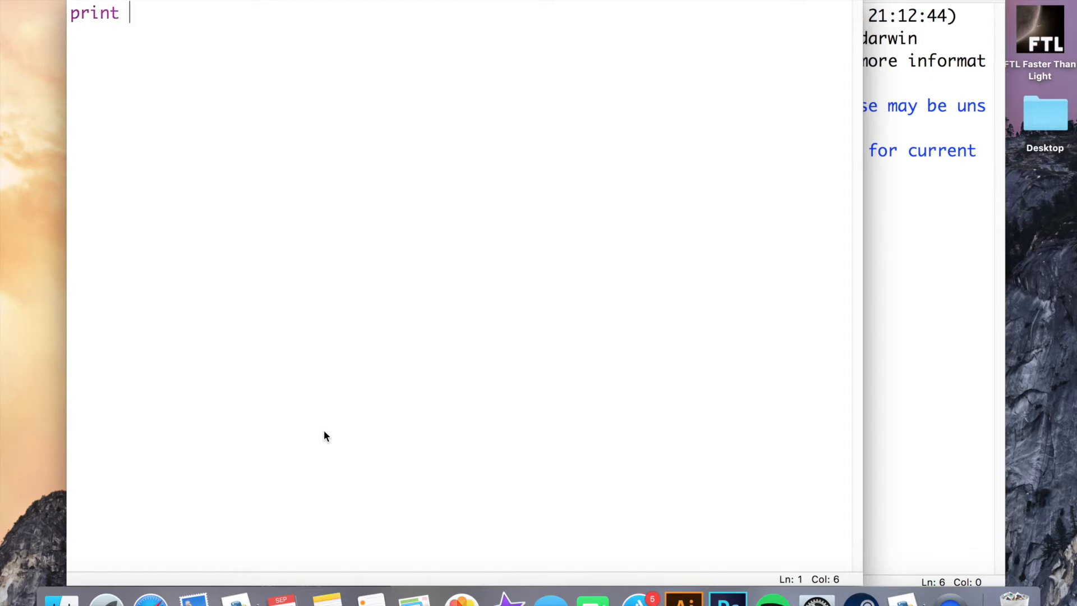
type("(")
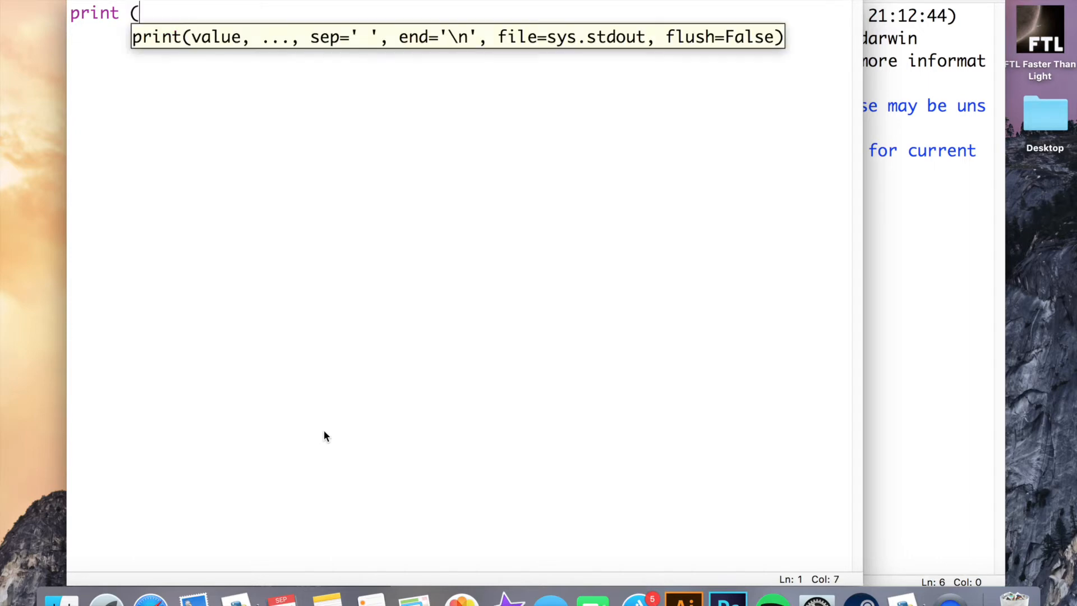
type("\"")
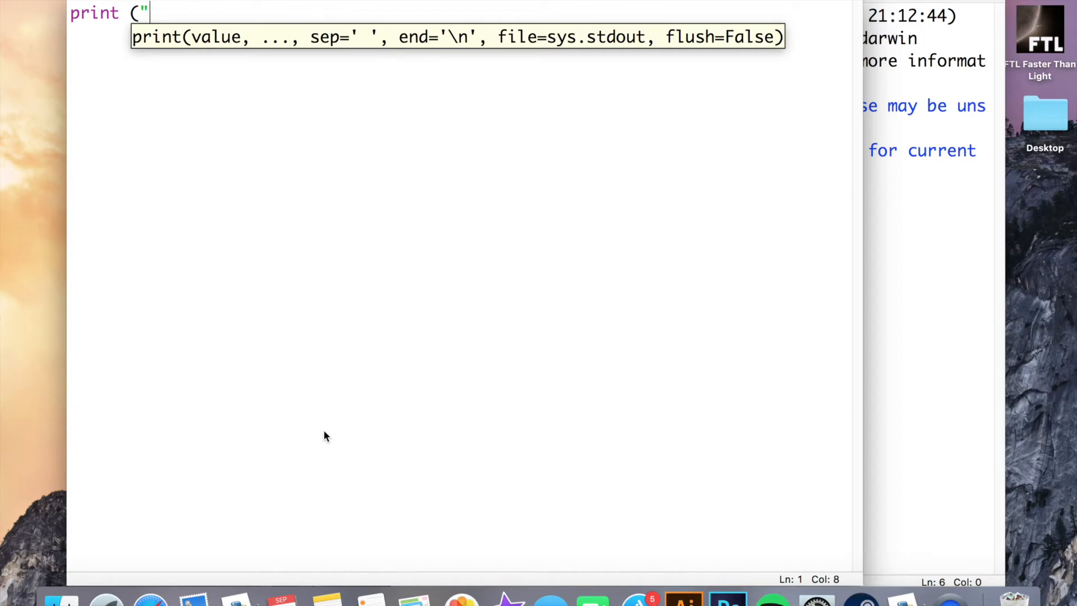
type("H")
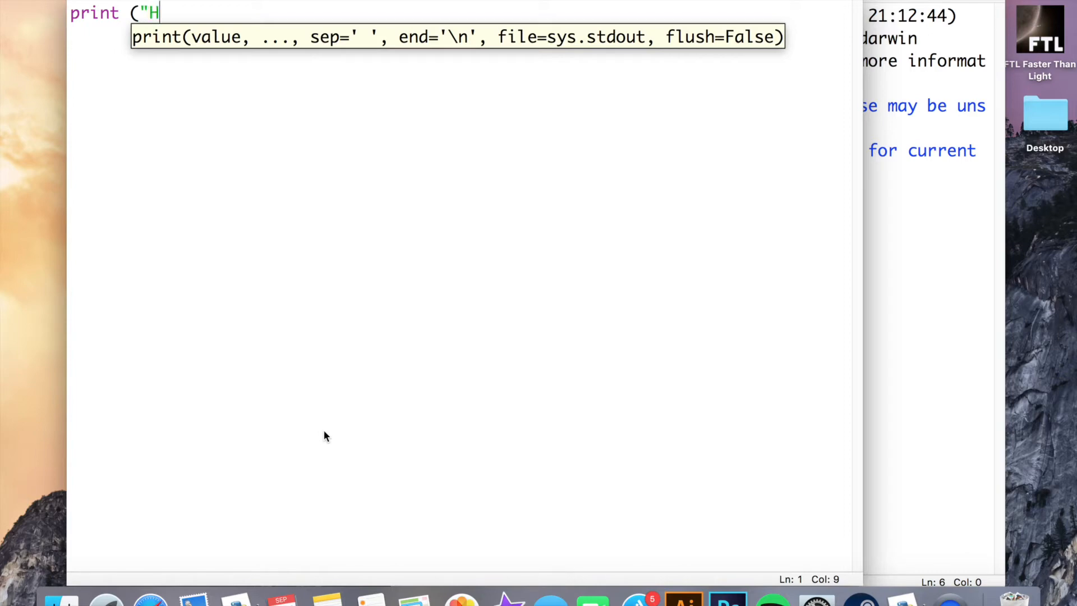
type("ello W")
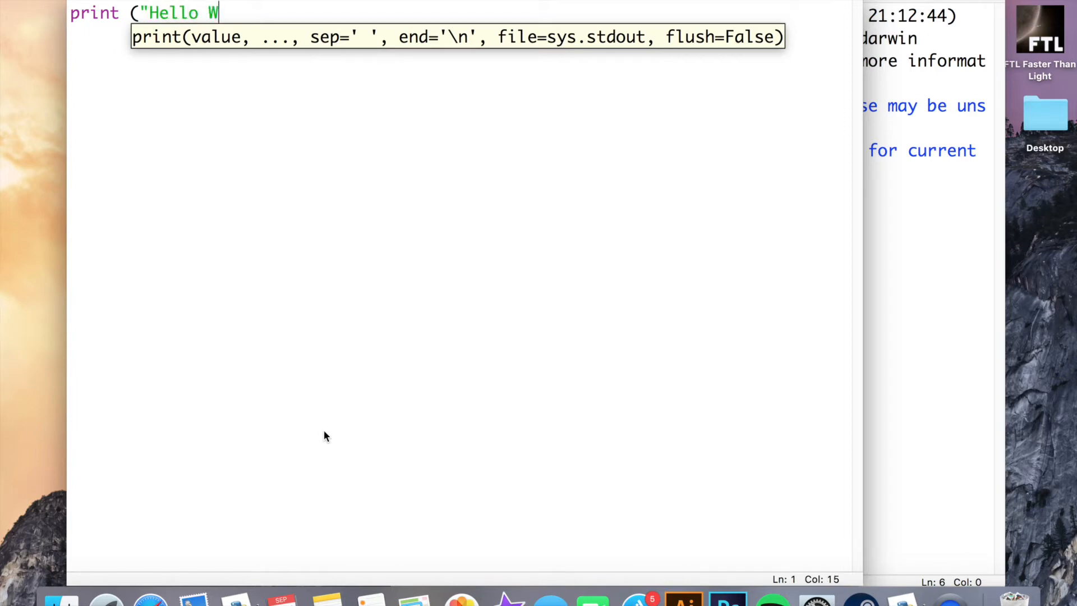
type("orld")
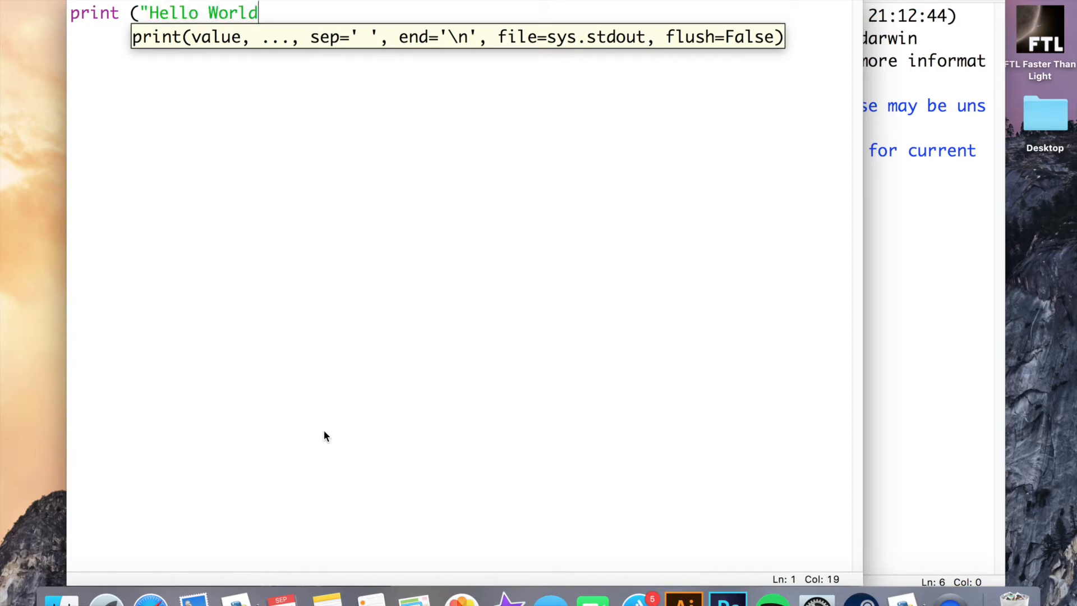
type("\")")
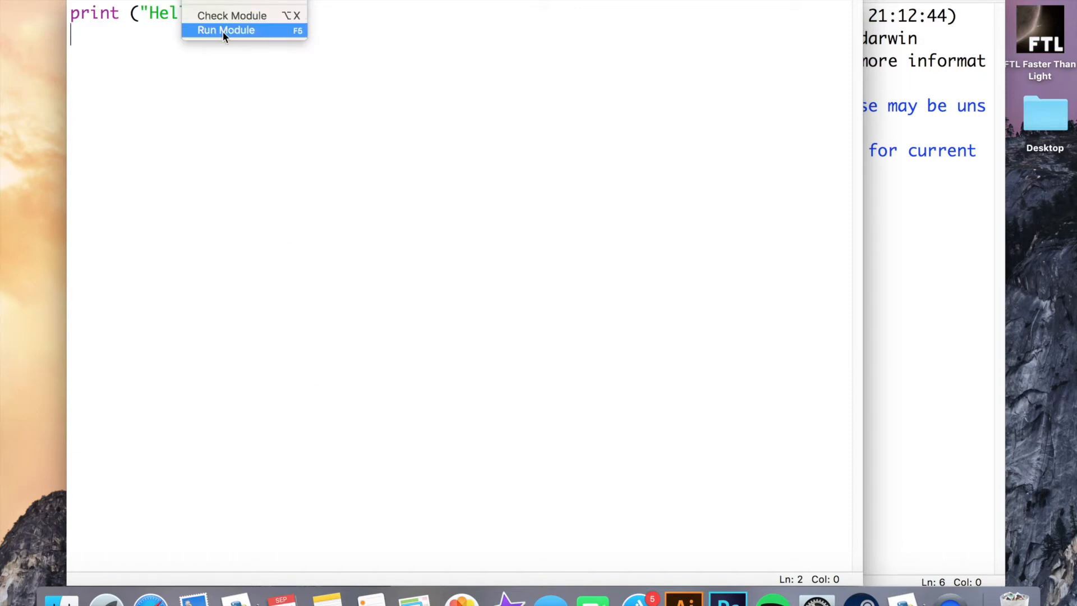
Run the script, saving it first as hello world.py in Documents.
left_click(225, 30)
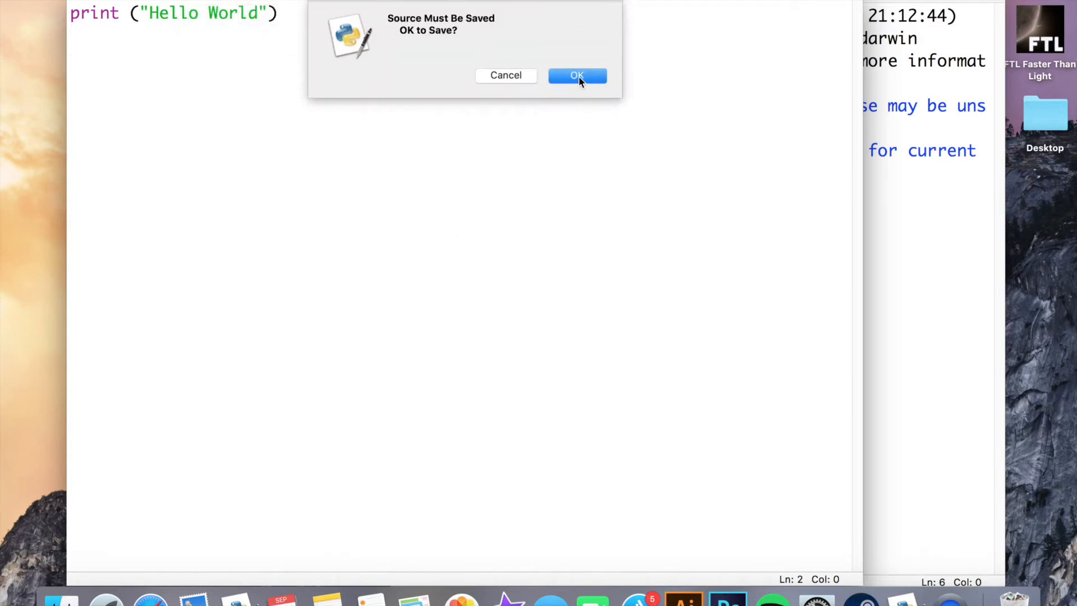
left_click(576, 74)
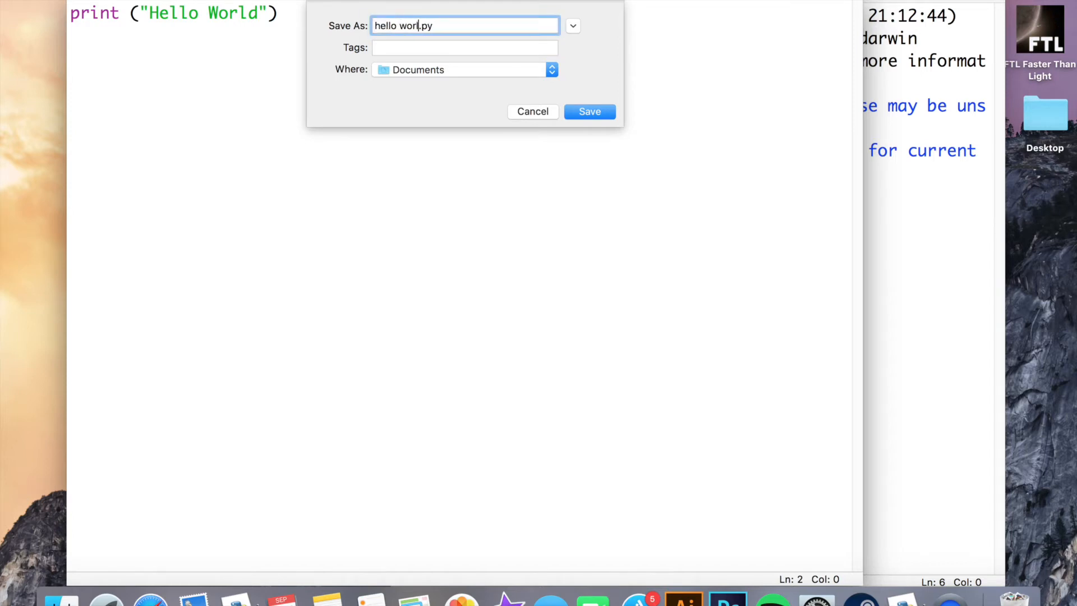
left_click(588, 111)
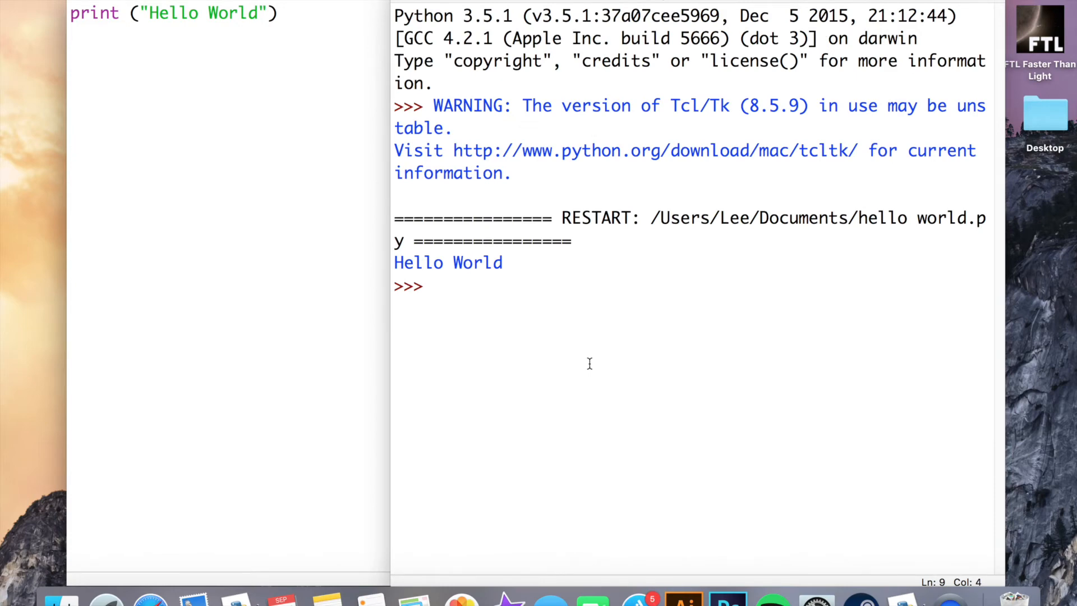
Bring the hello world.py editor window back in front of the shell.
left_click(433, 285)
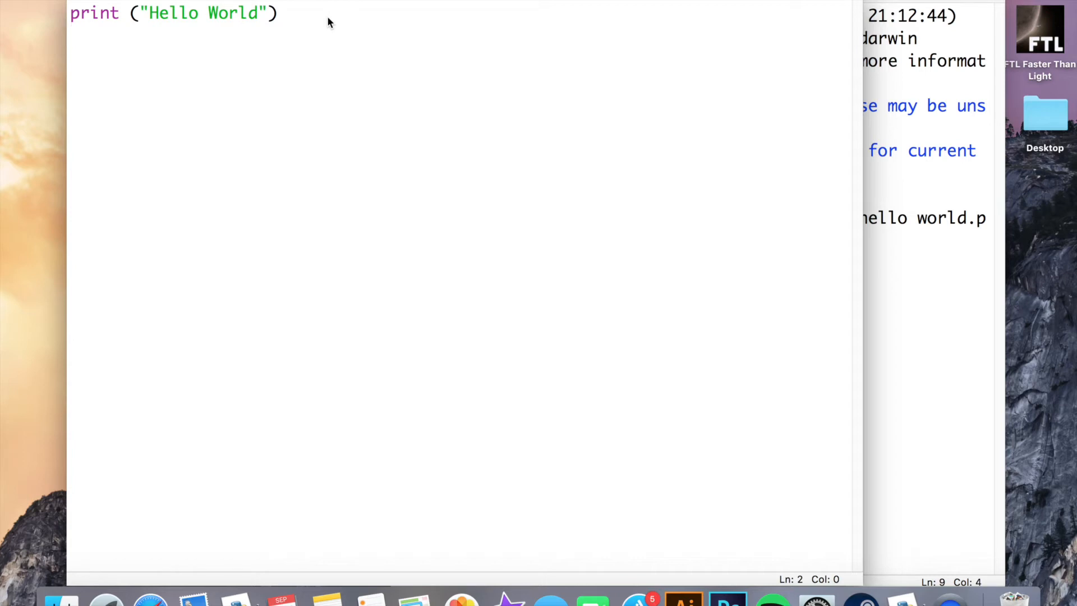
Add line 2: name = input("What is your name?").
key("enter")
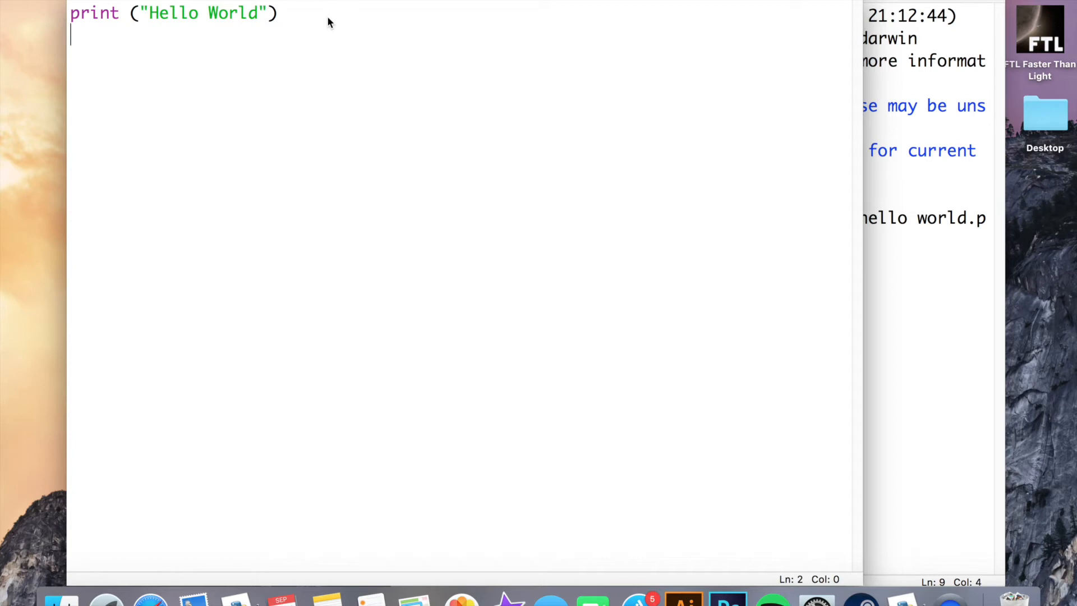
type("name =")
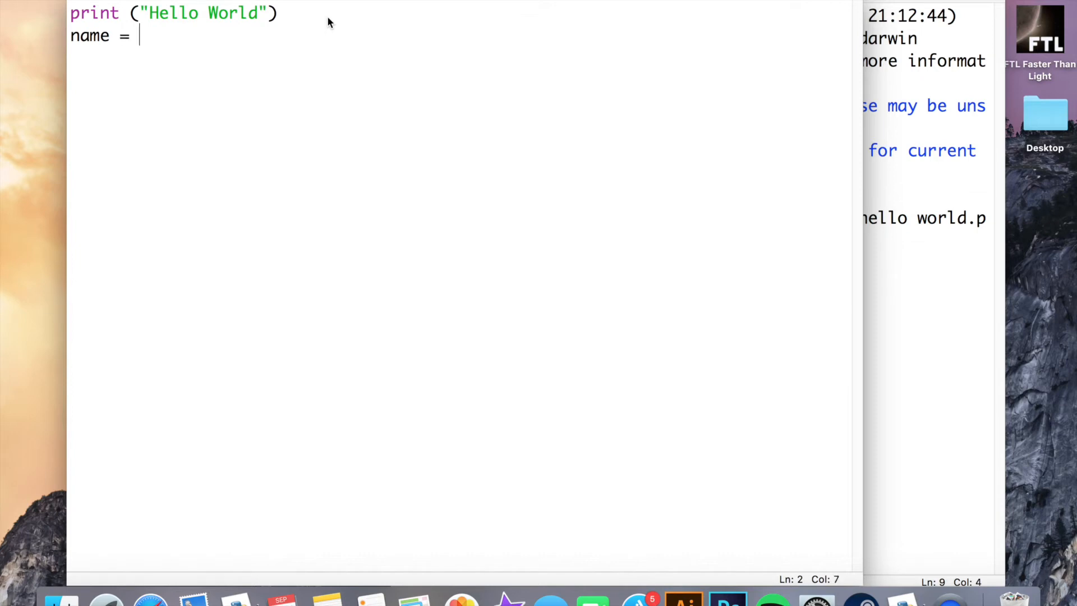
type("inp")
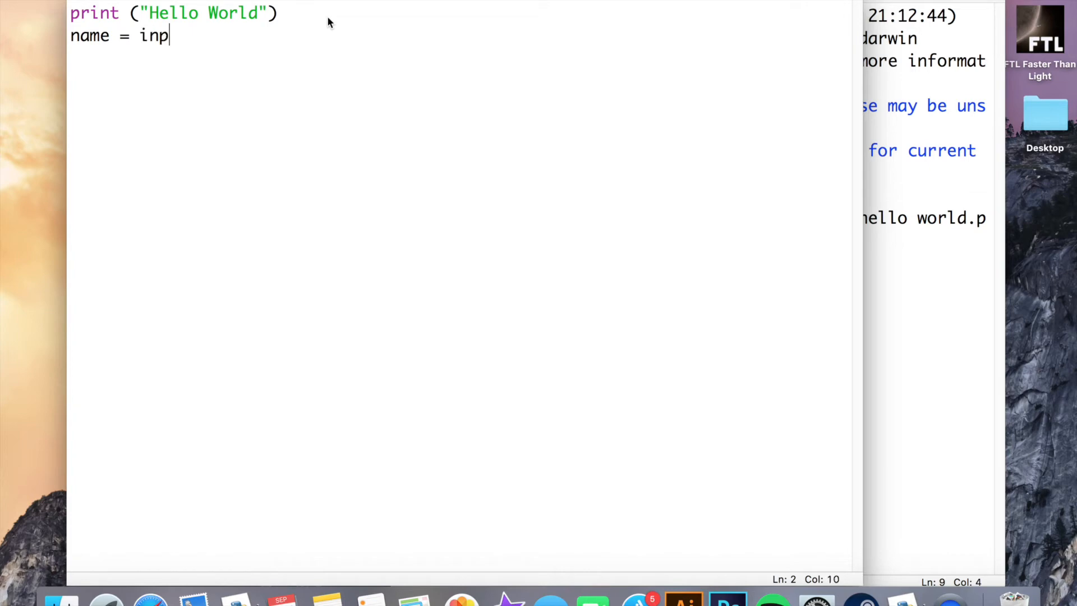
type("ut")
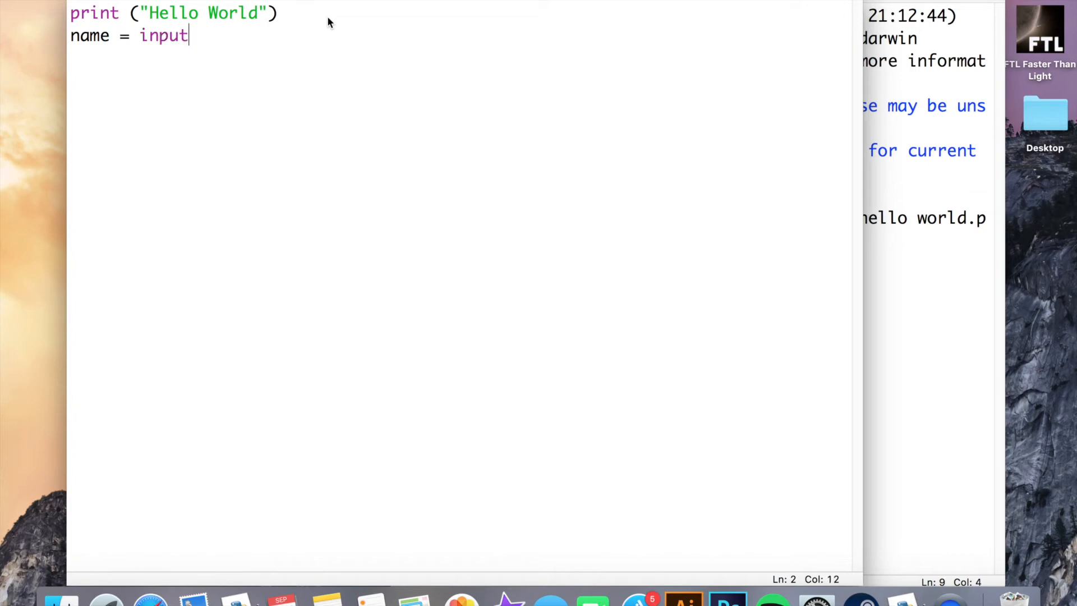
type("(\"")
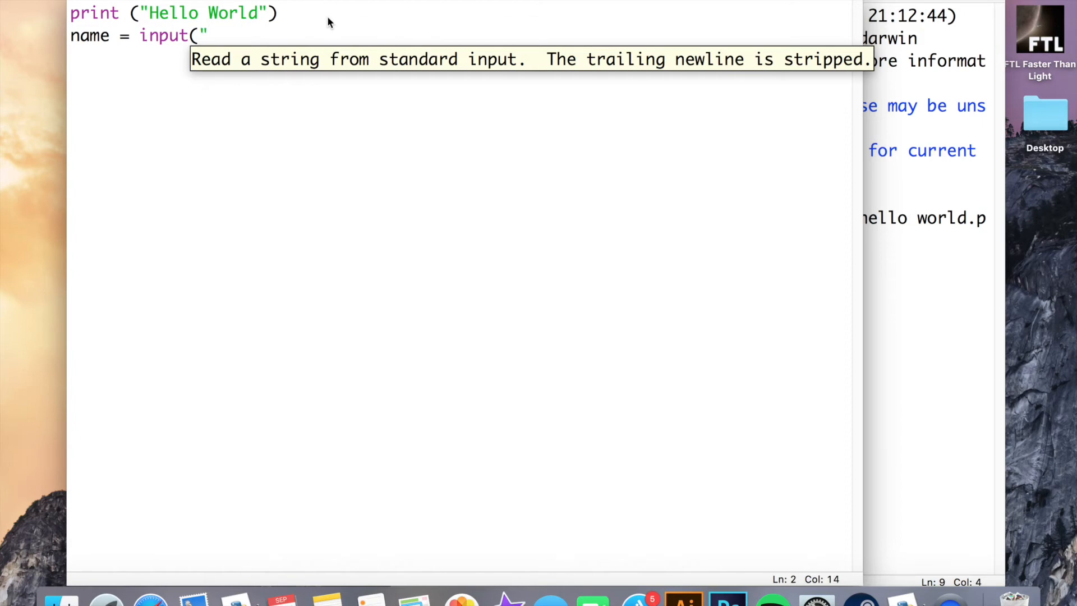
type("What")
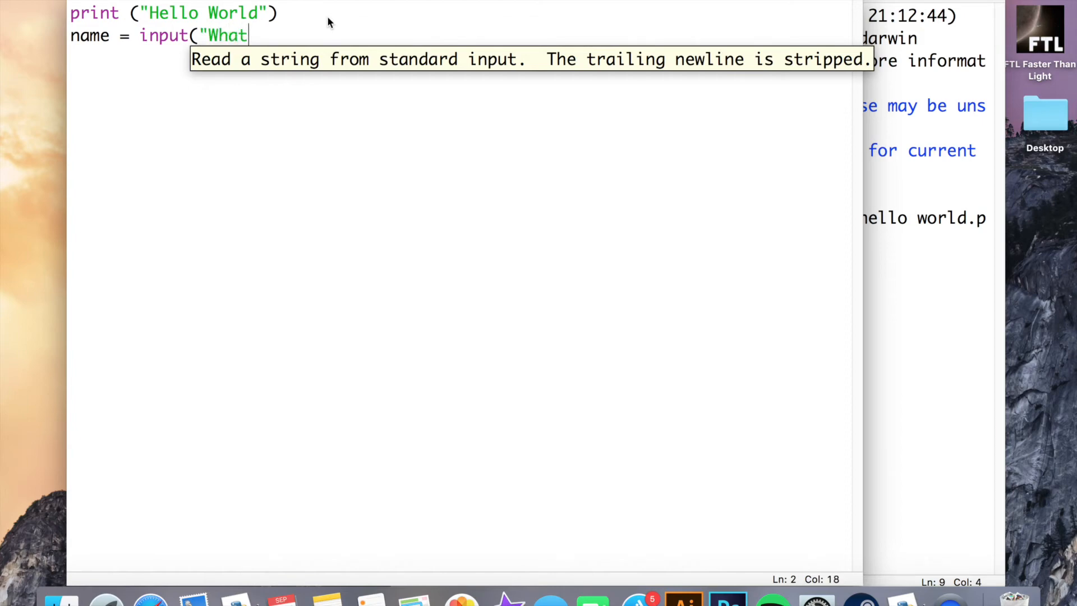
type("is your")
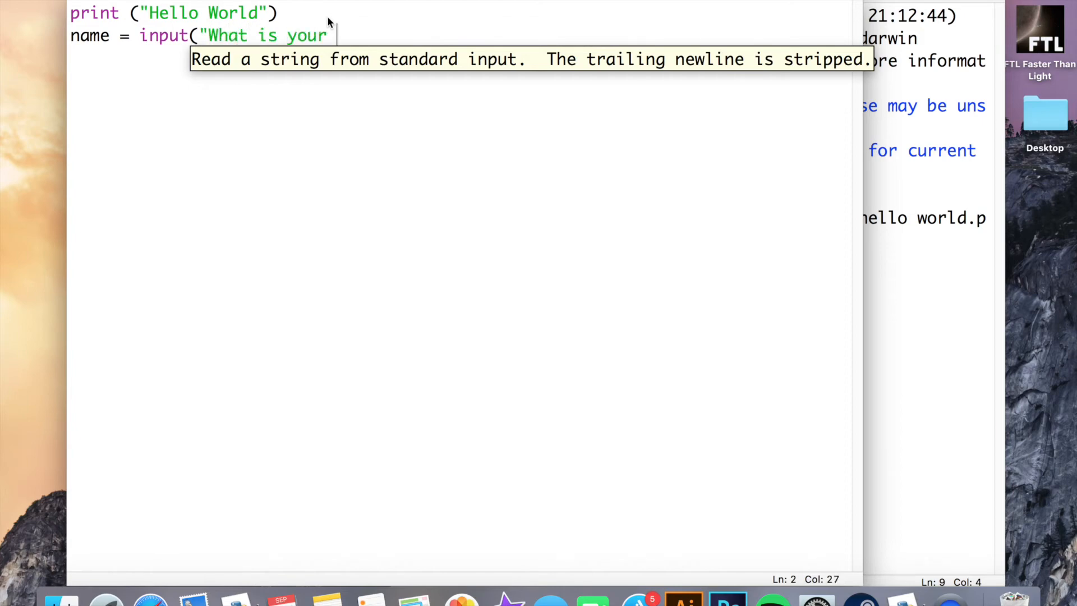
type("name?")
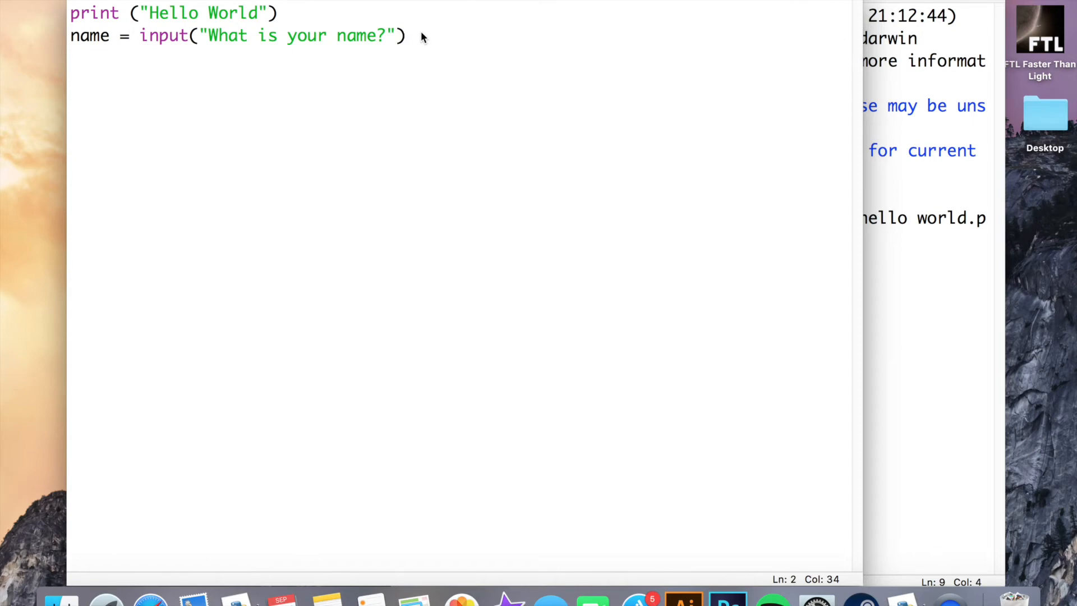
left_click(405, 35)
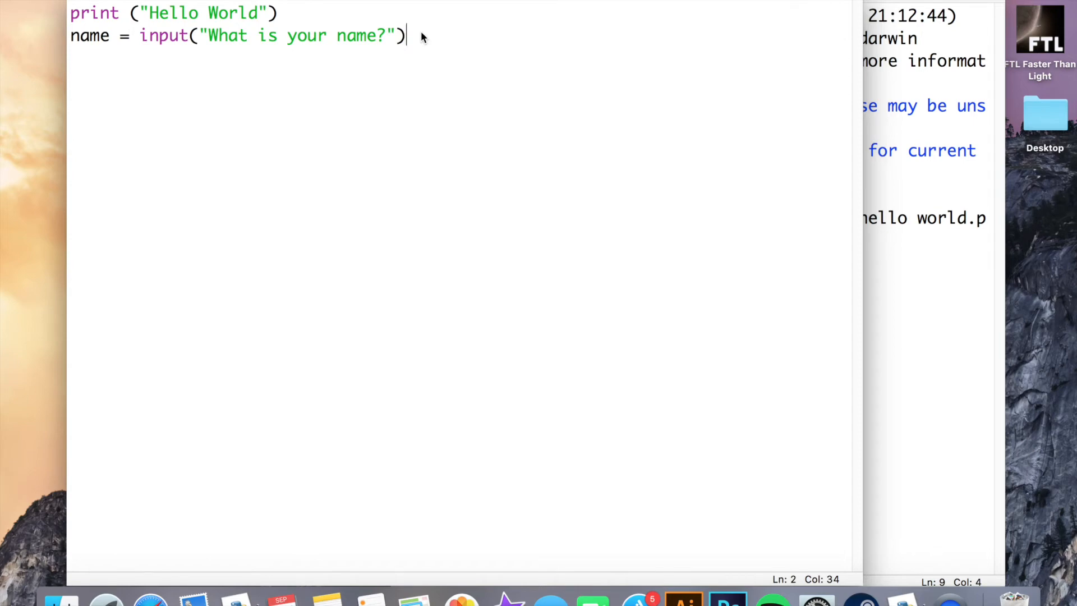
mouse_move(440, 148)
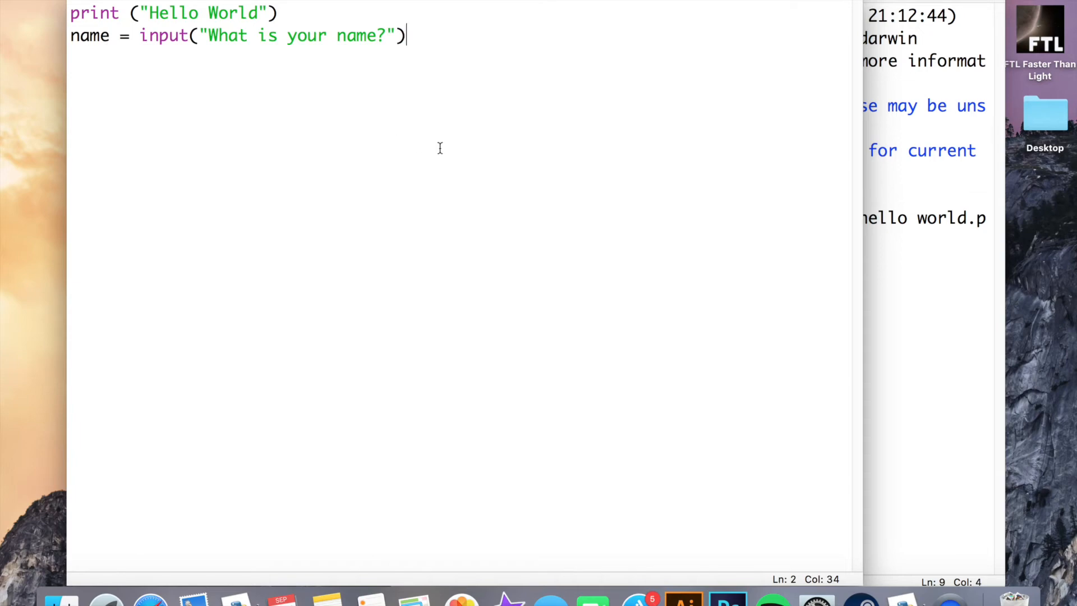
left_click(240, 3)
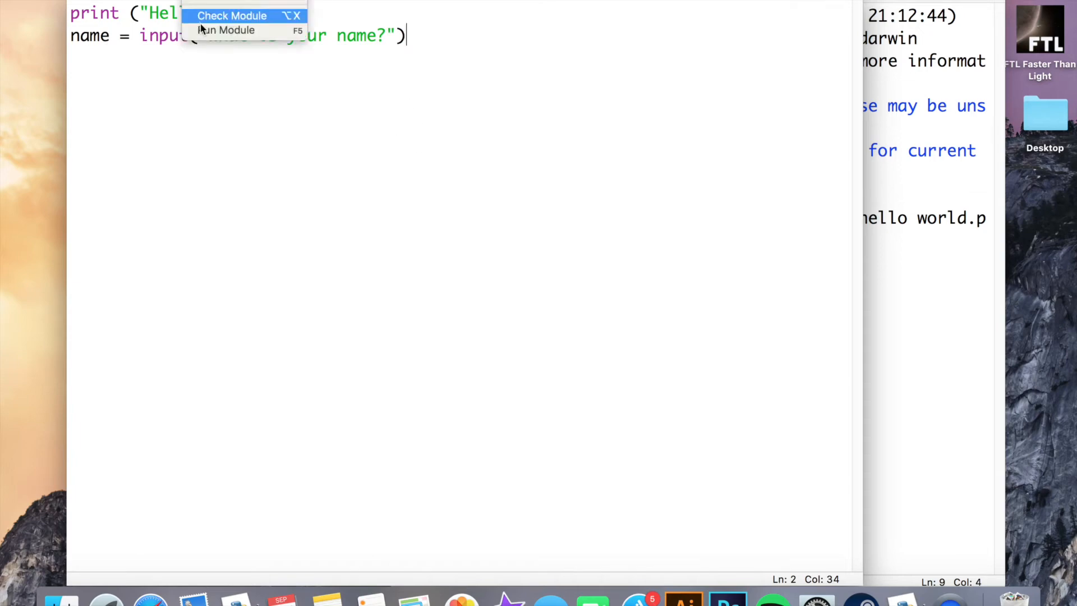
Save and run the script, answering the name prompt with Lee.
left_click(224, 30)
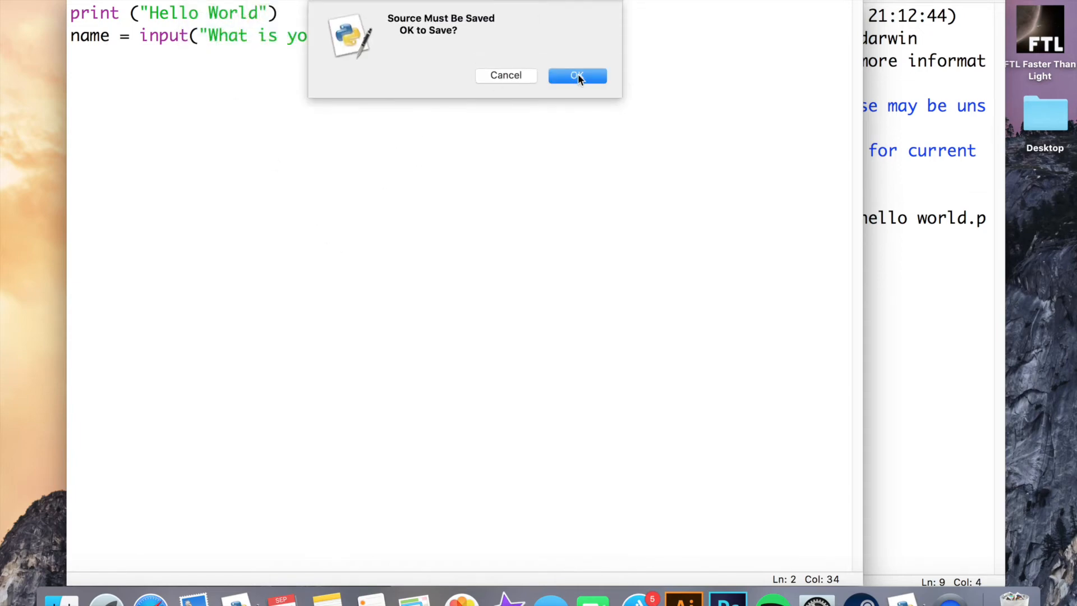
left_click(576, 75)
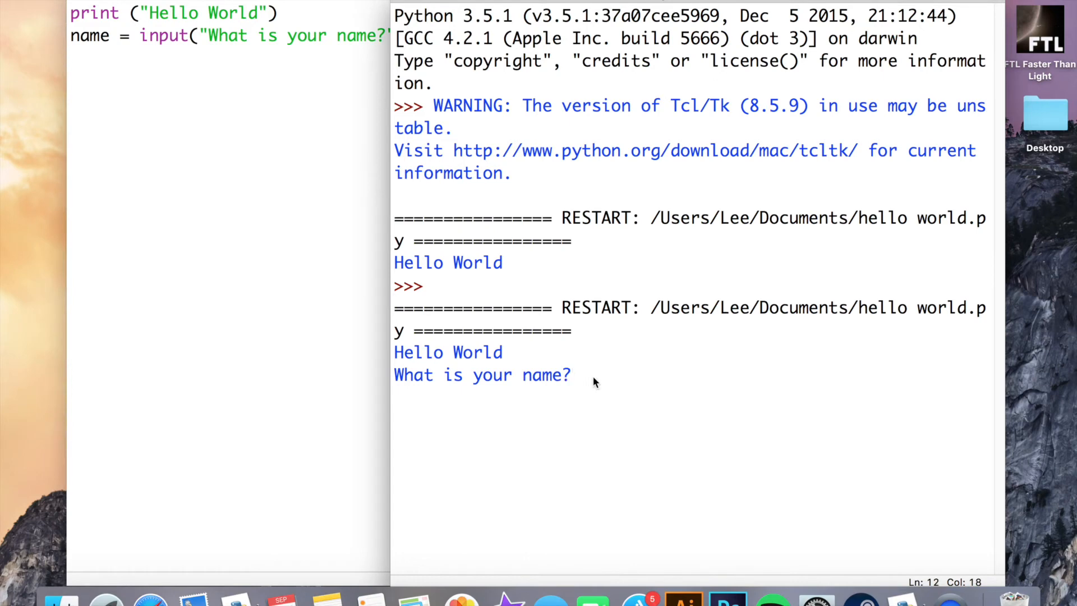
type("Lee")
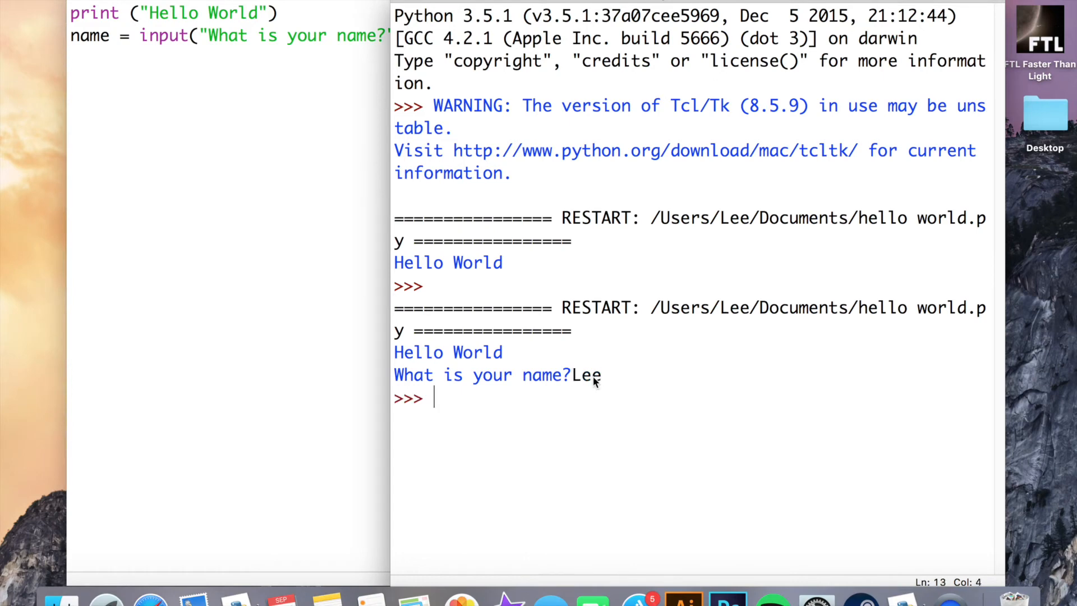
mouse_move(574, 386)
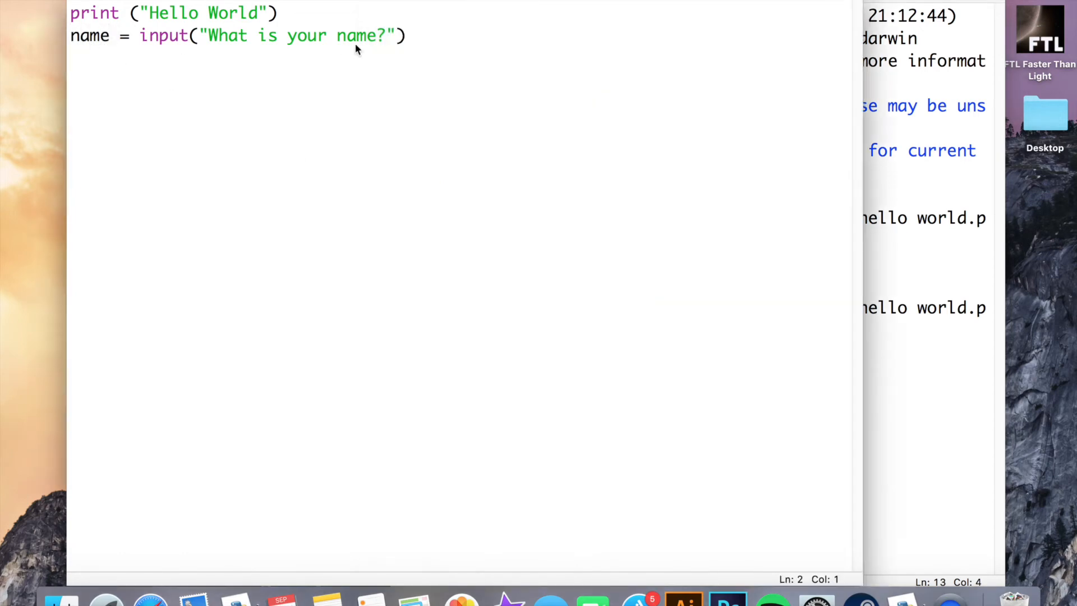
Add line 3: print("hello ",name) to greet the user by name.
key("enter")
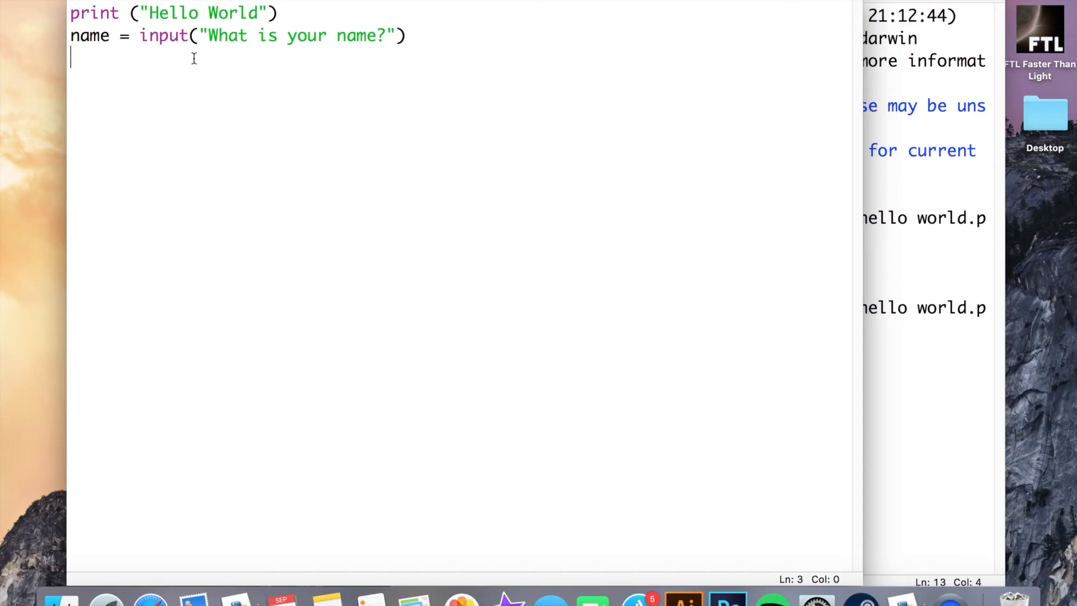
type("print")
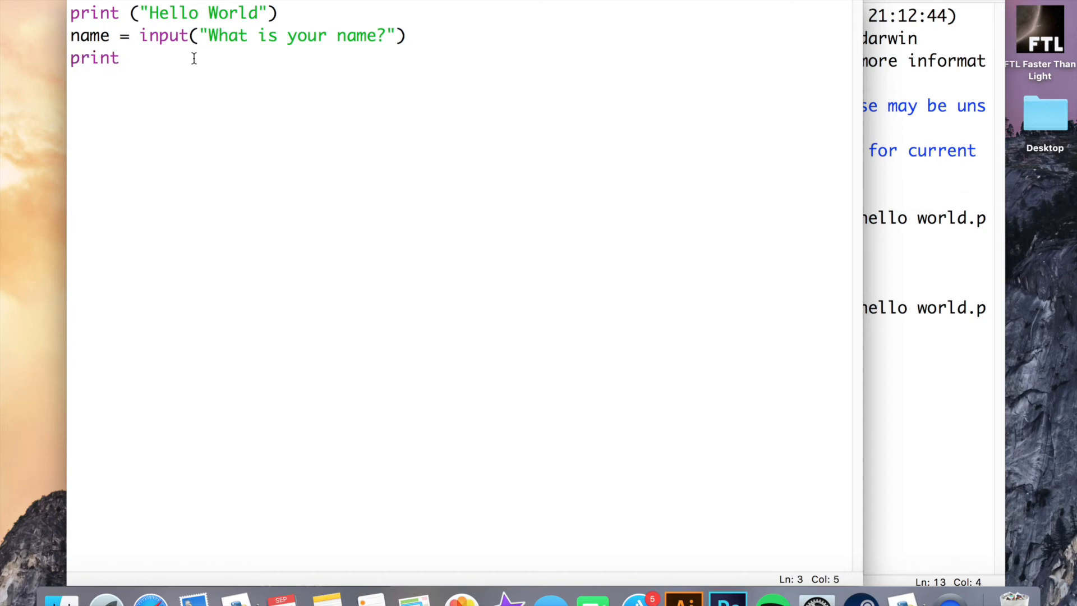
type("(")
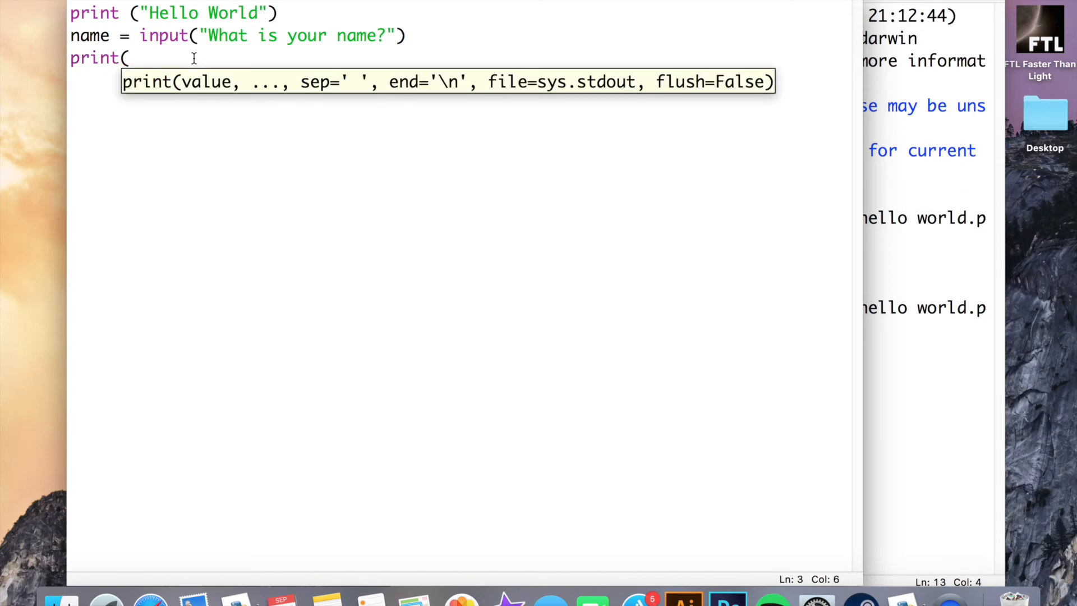
type("\"")
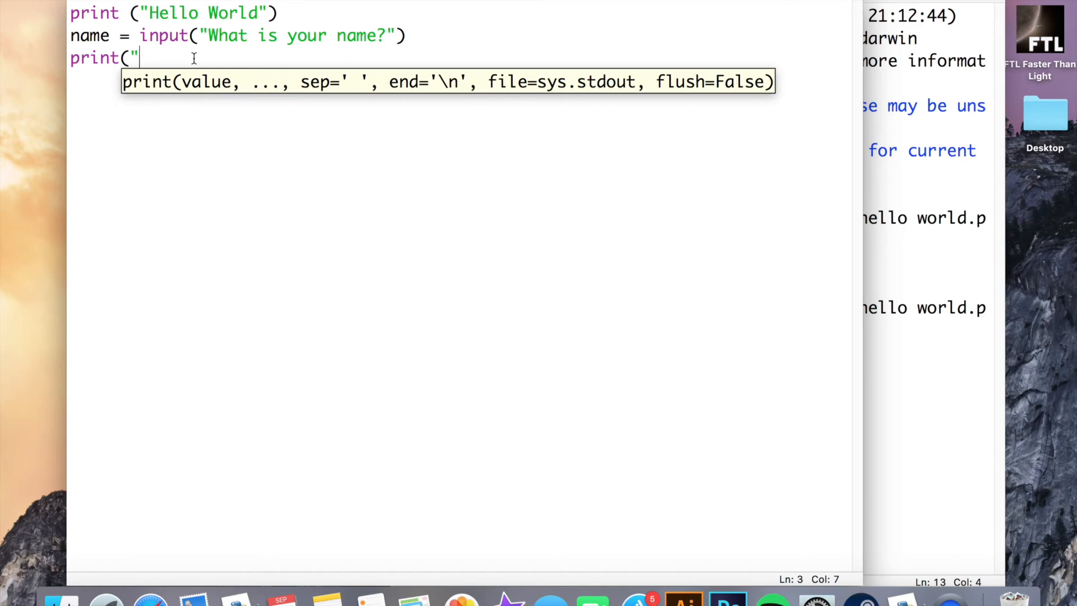
type("hello")
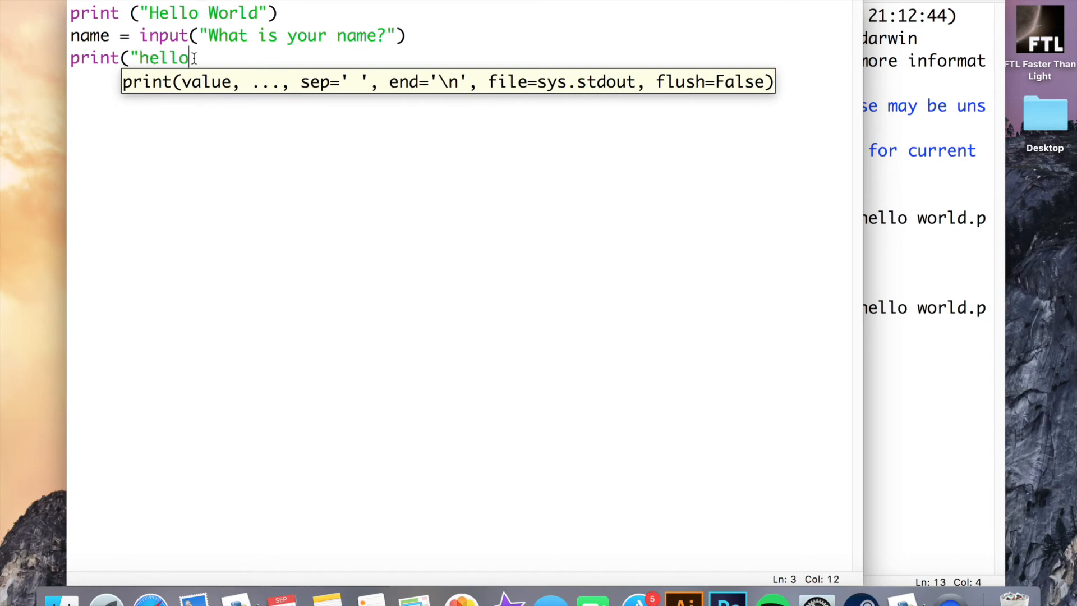
type("!")
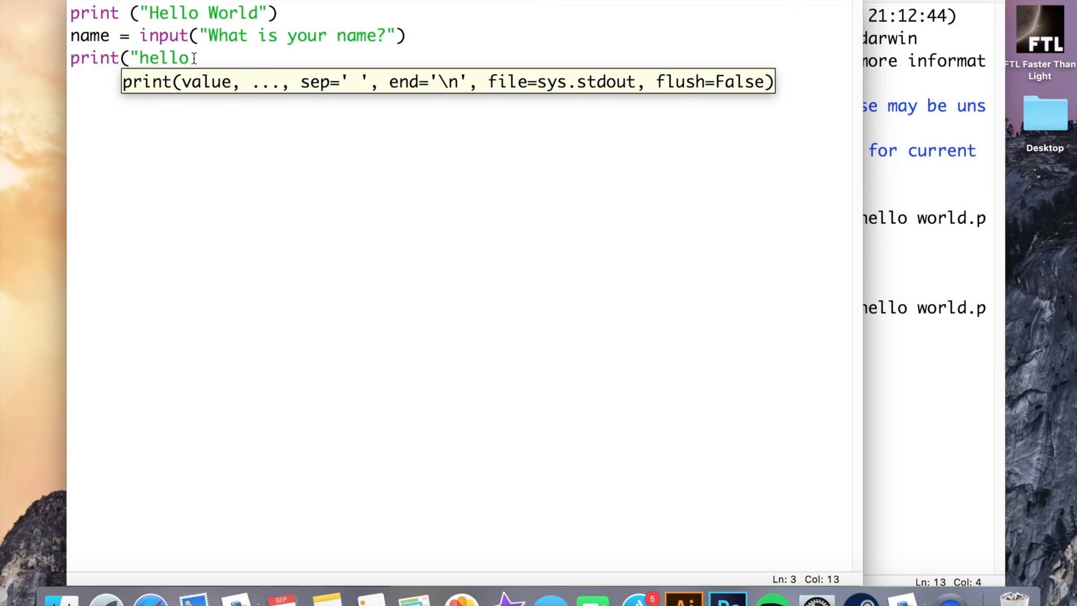
type("\"")
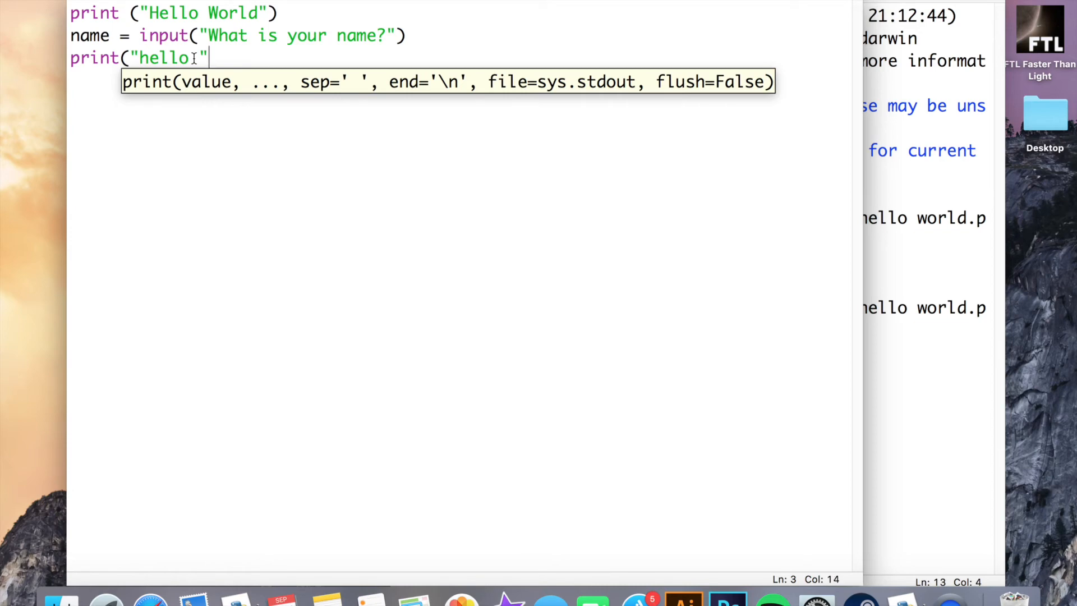
type(",")
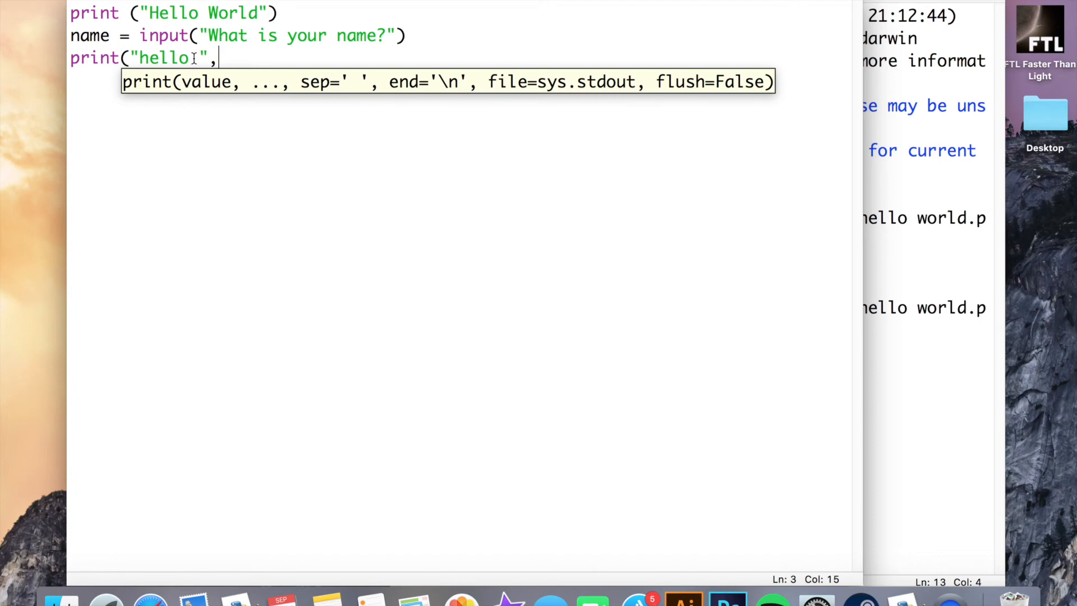
type("name")
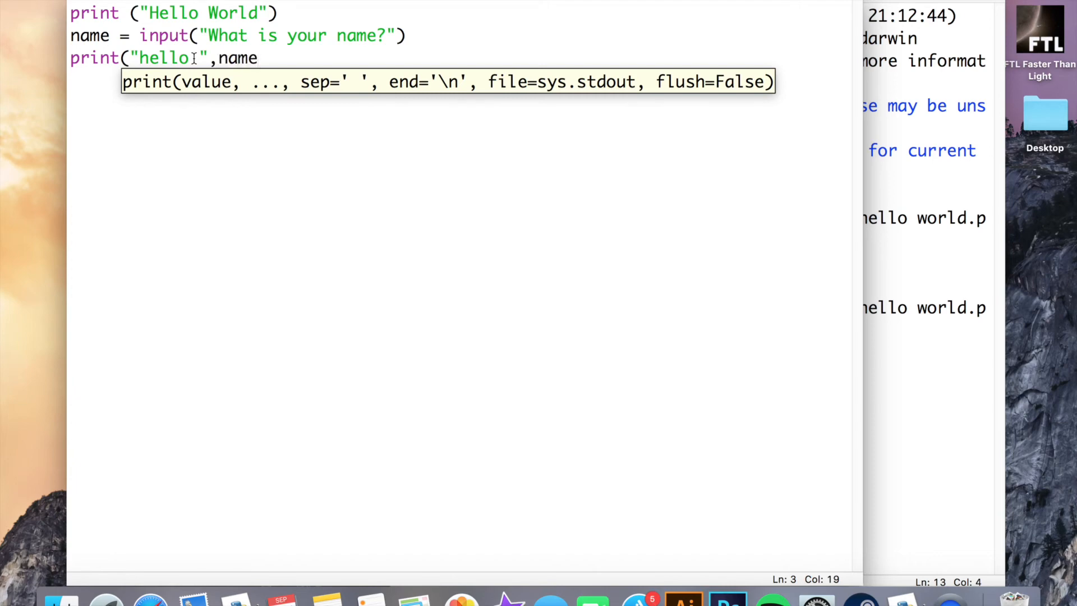
type(")")
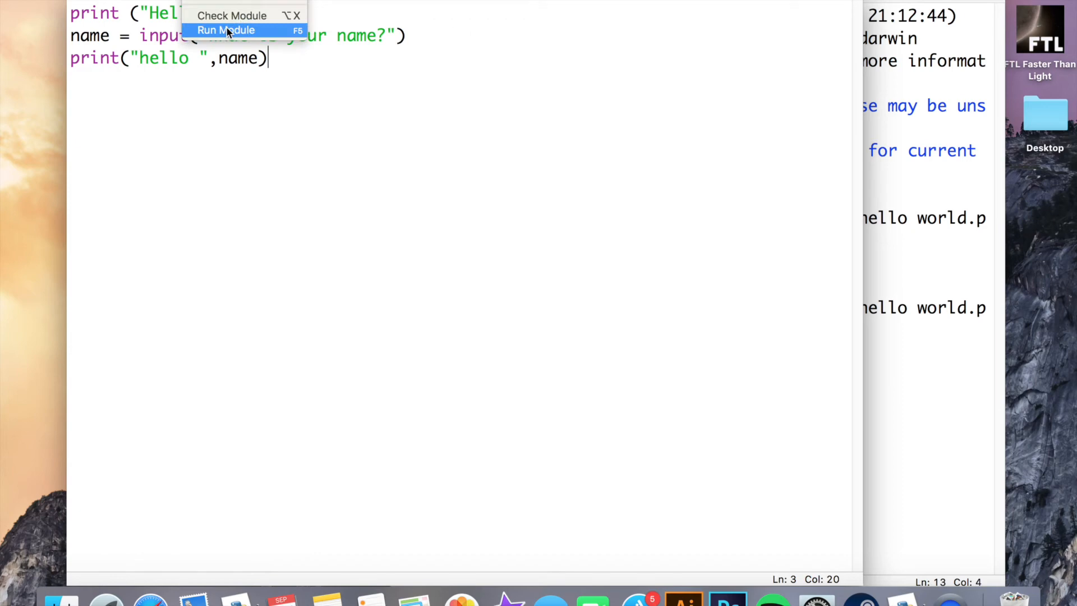
Save and rerun the script, entering Lee at the name prompt.
left_click(226, 30)
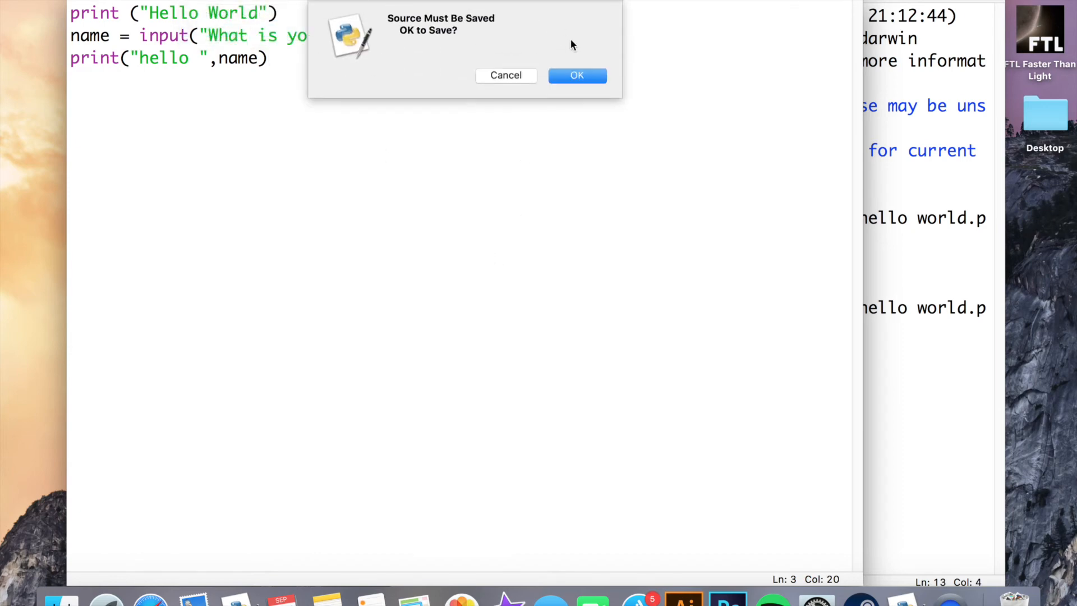
left_click(576, 75)
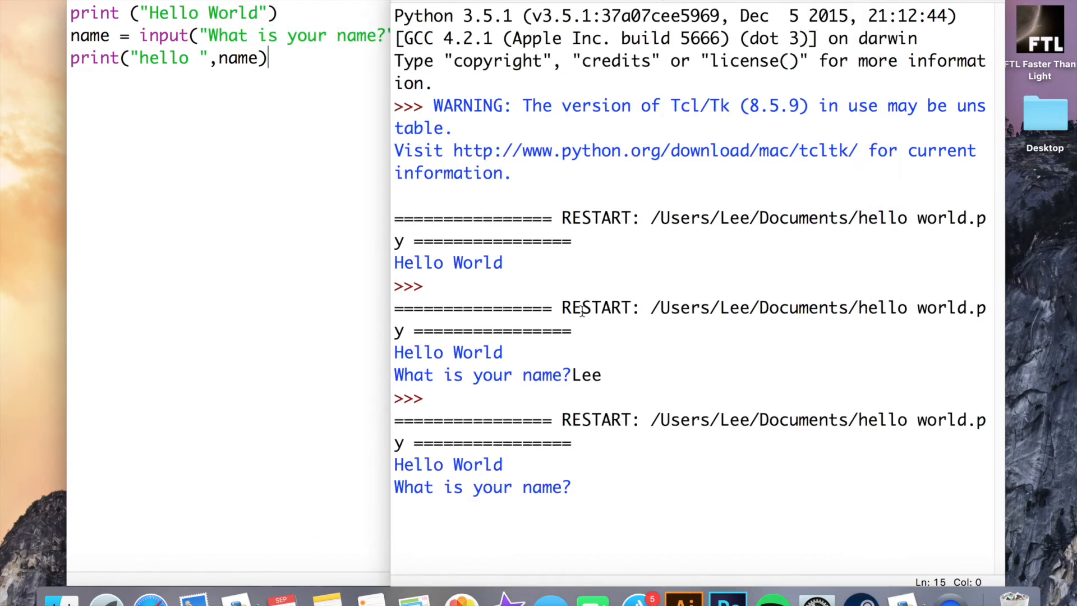
type("Lee")
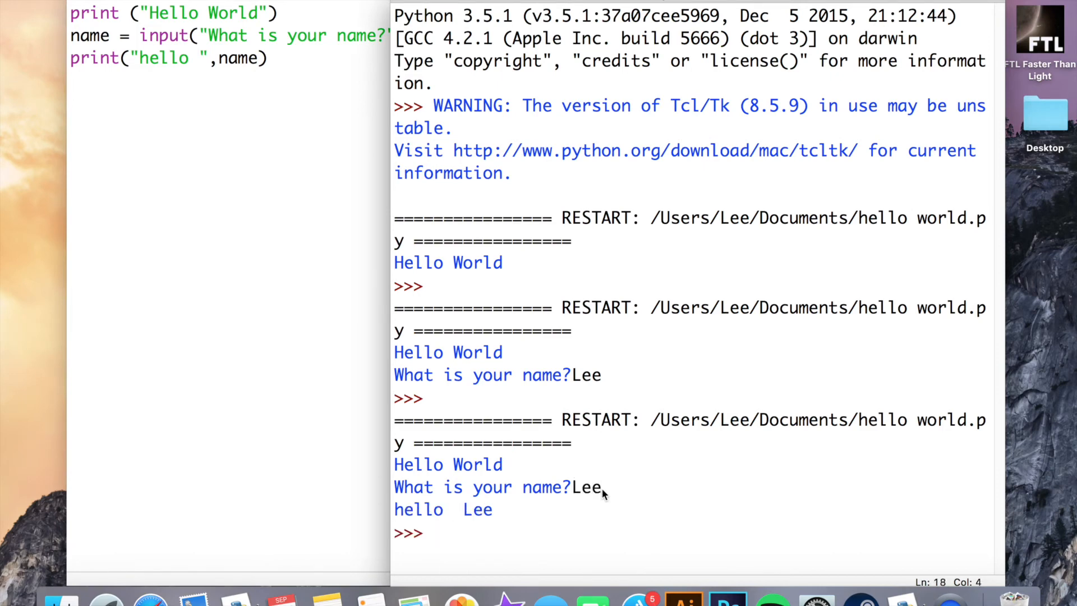
mouse_move(458, 517)
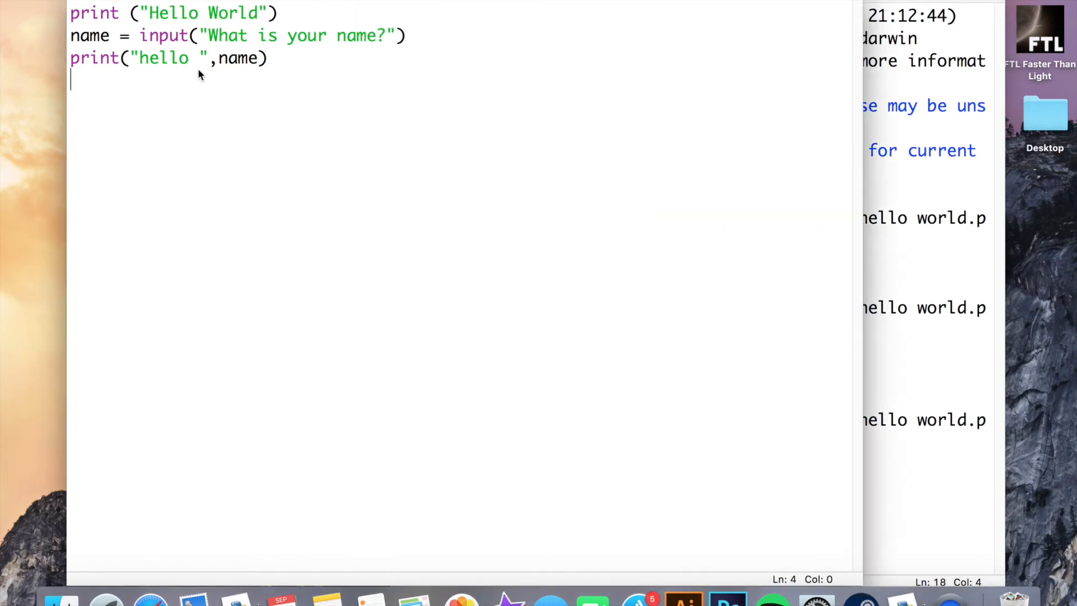
Remove the trailing space after "hello" and enter Lee in the shell.
key("backspace")
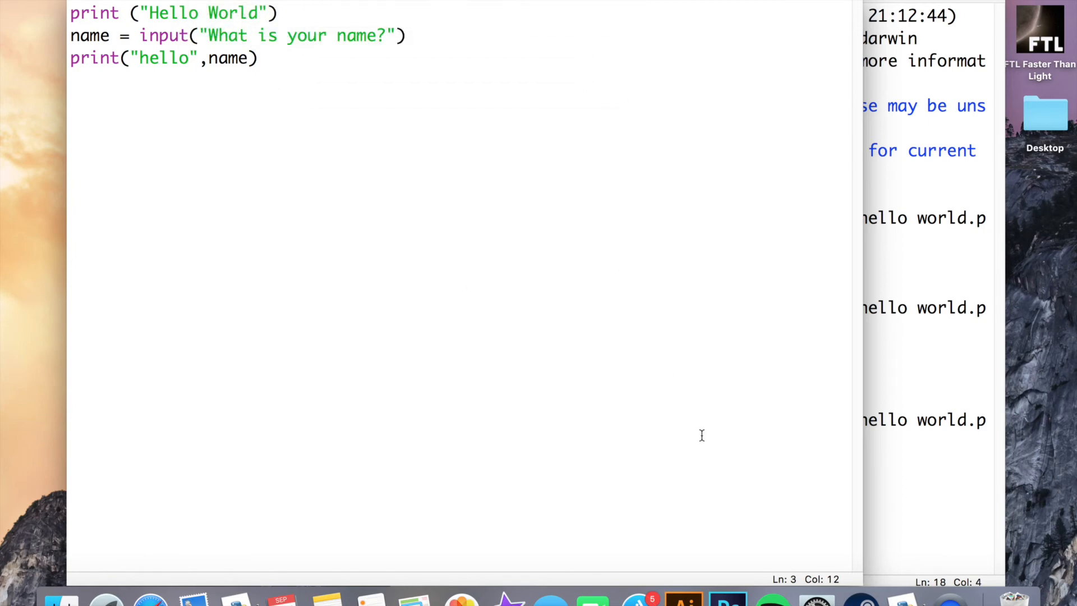
type("Lee")
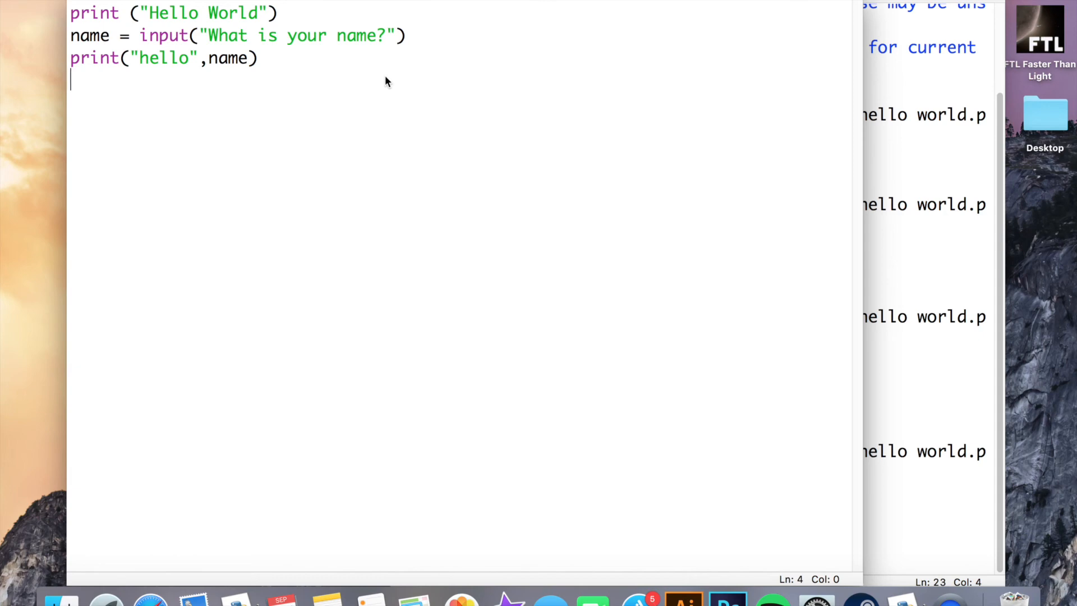
Add a food = input(...) line asking for the user's favourite food.
type("food = input(")
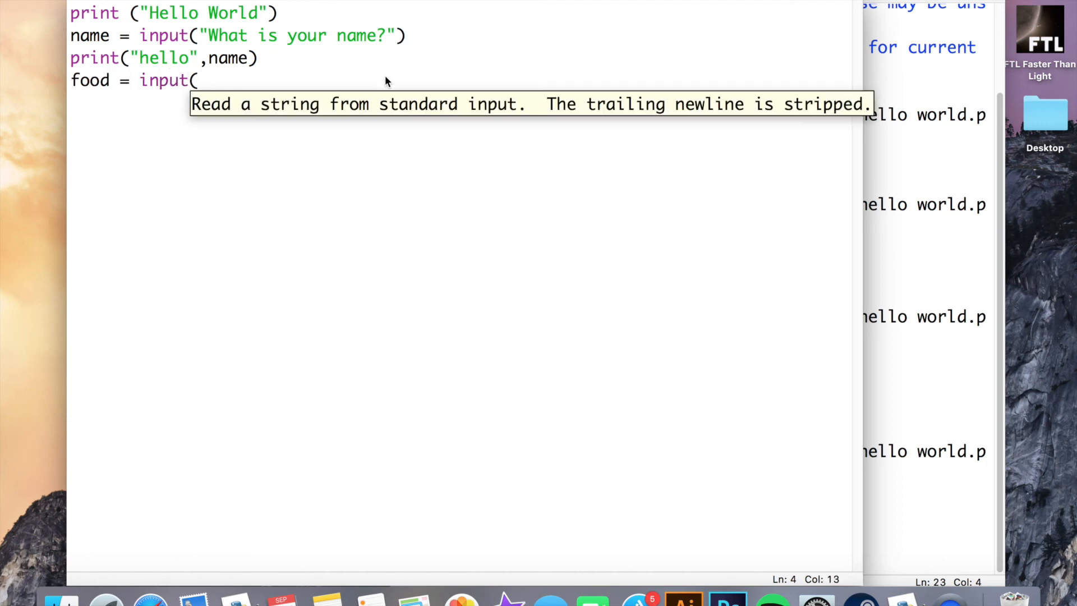
type("\"W")
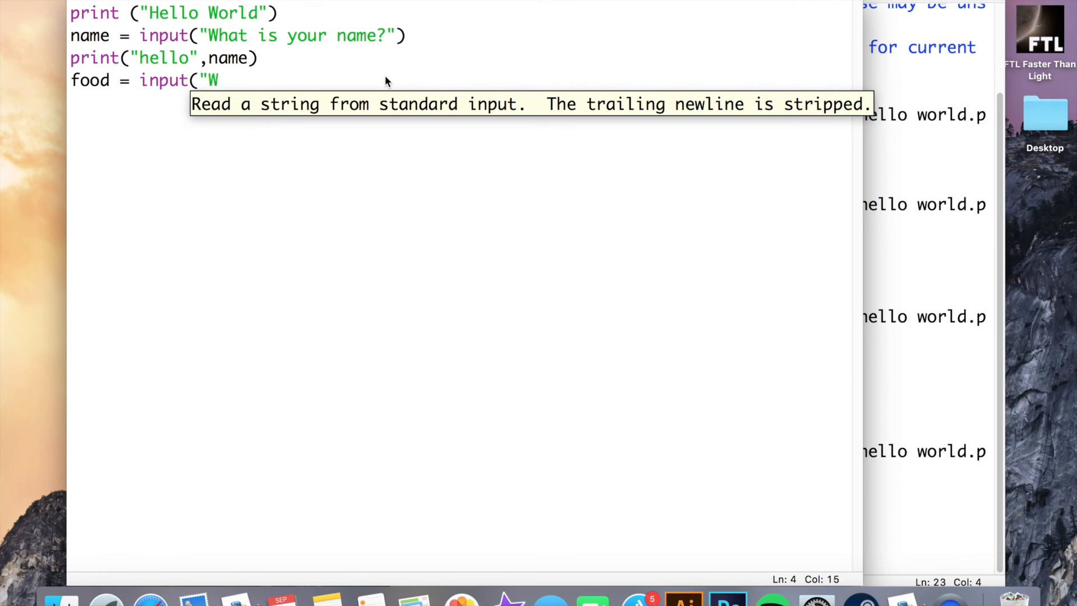
type("hat is your favou")
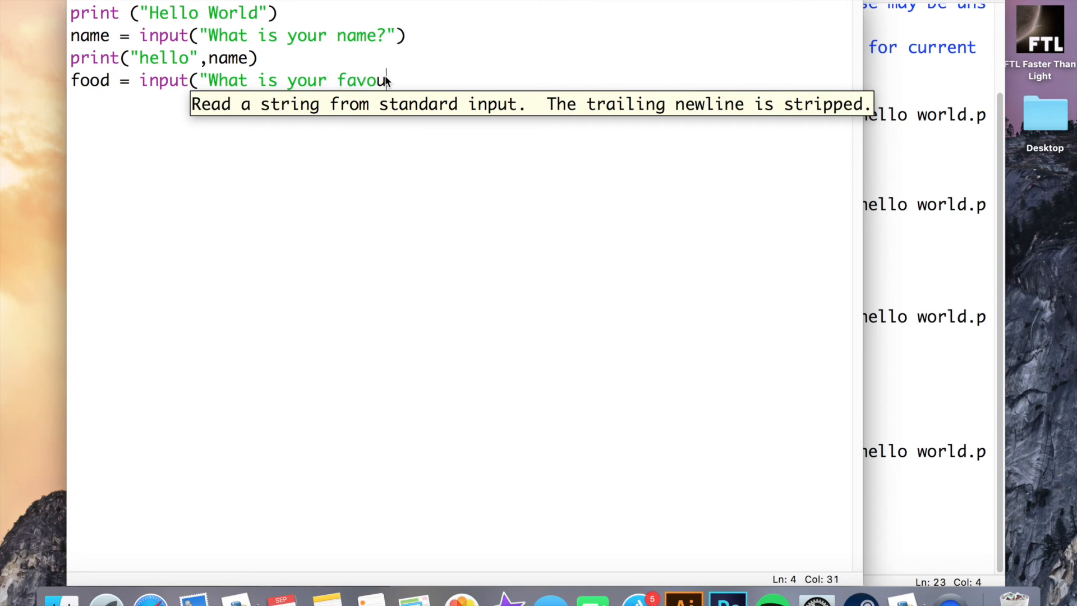
type("rite food")
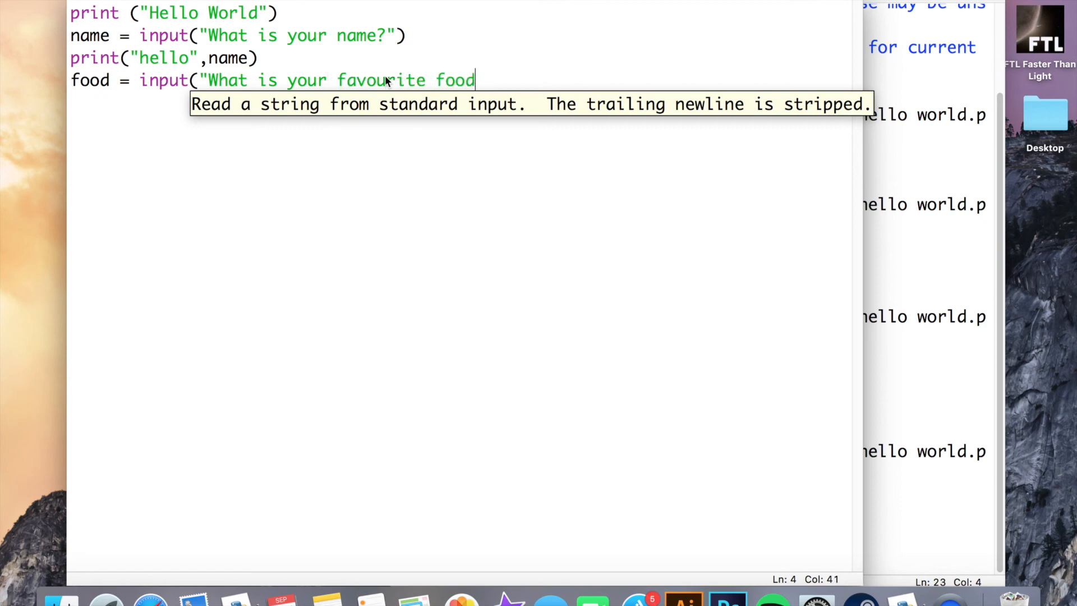
type("?\")")
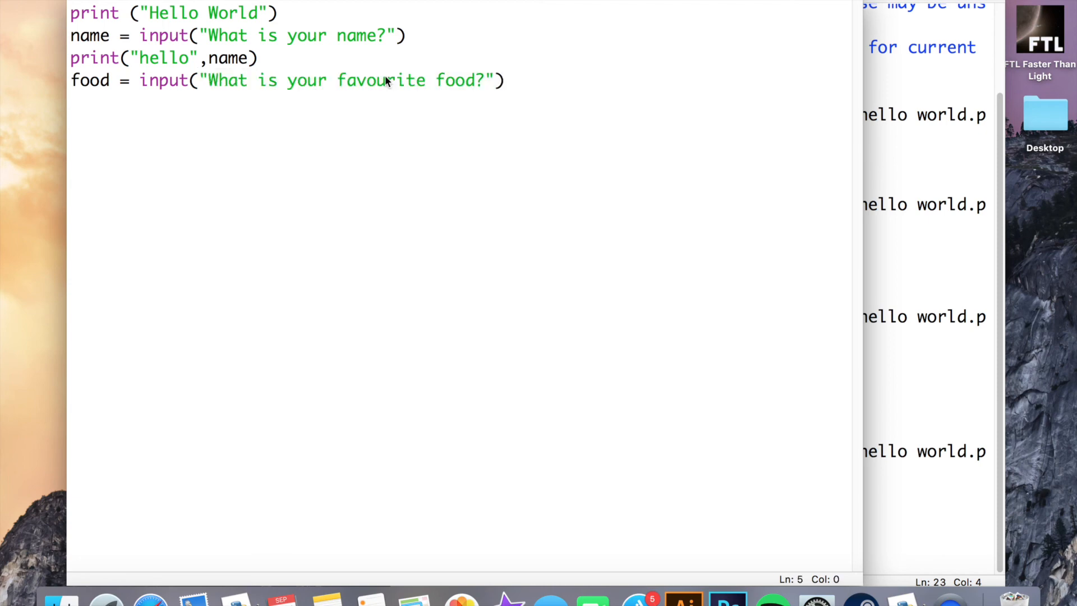
Add print("My favourite food is also", food) to echo the food.
type("p")
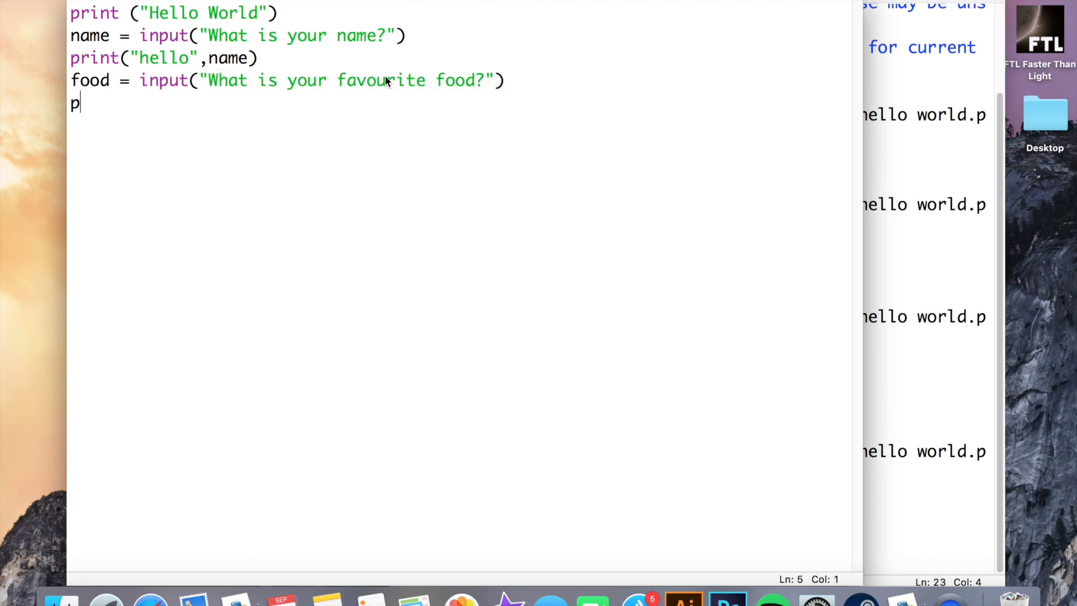
type("rint (")
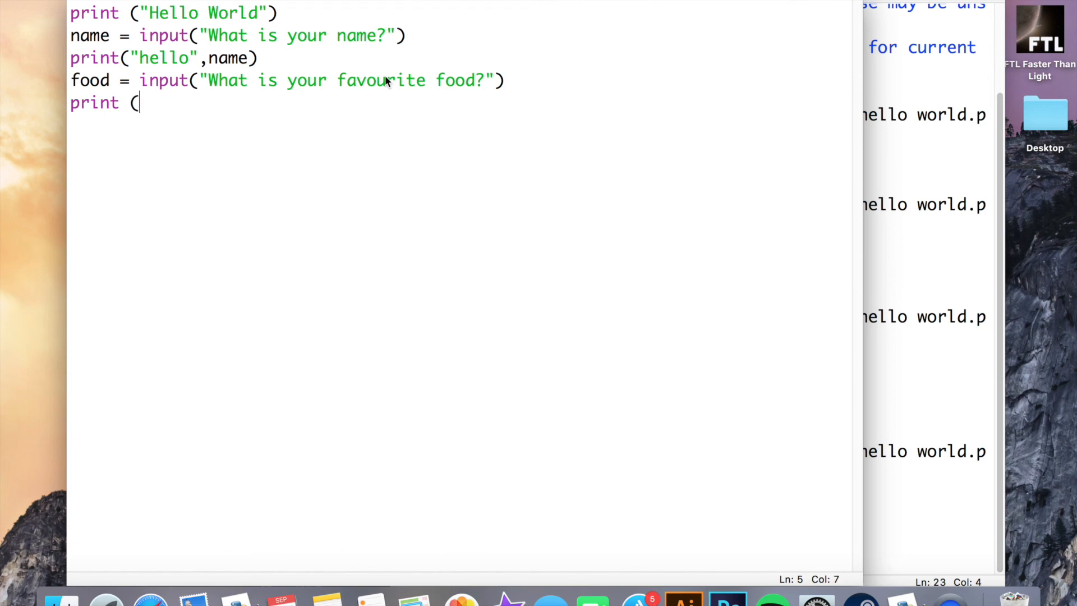
type("\"My")
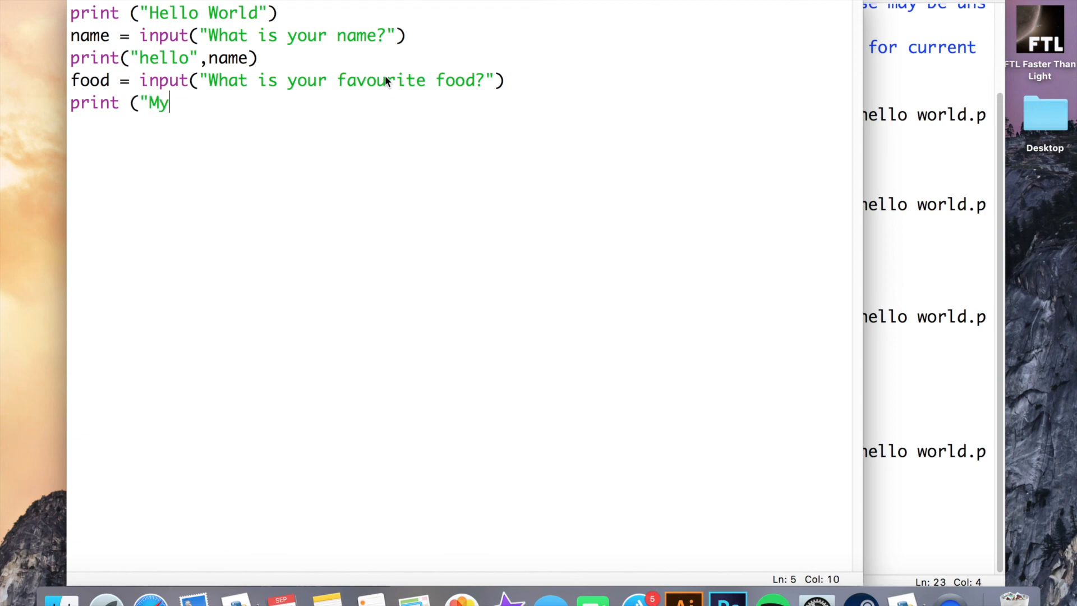
type("favourite food")
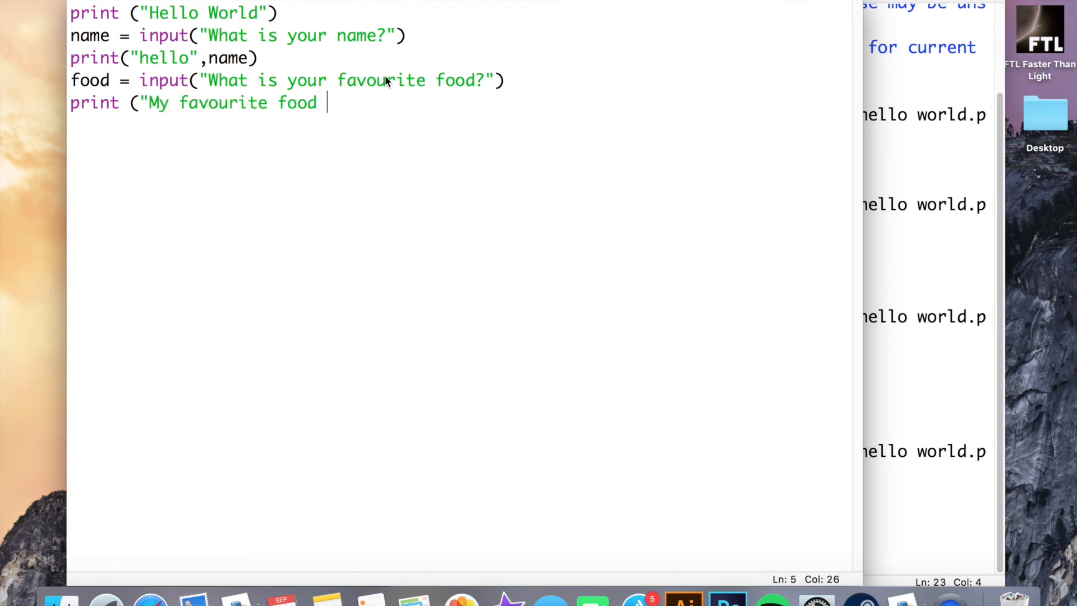
type("is also@,")
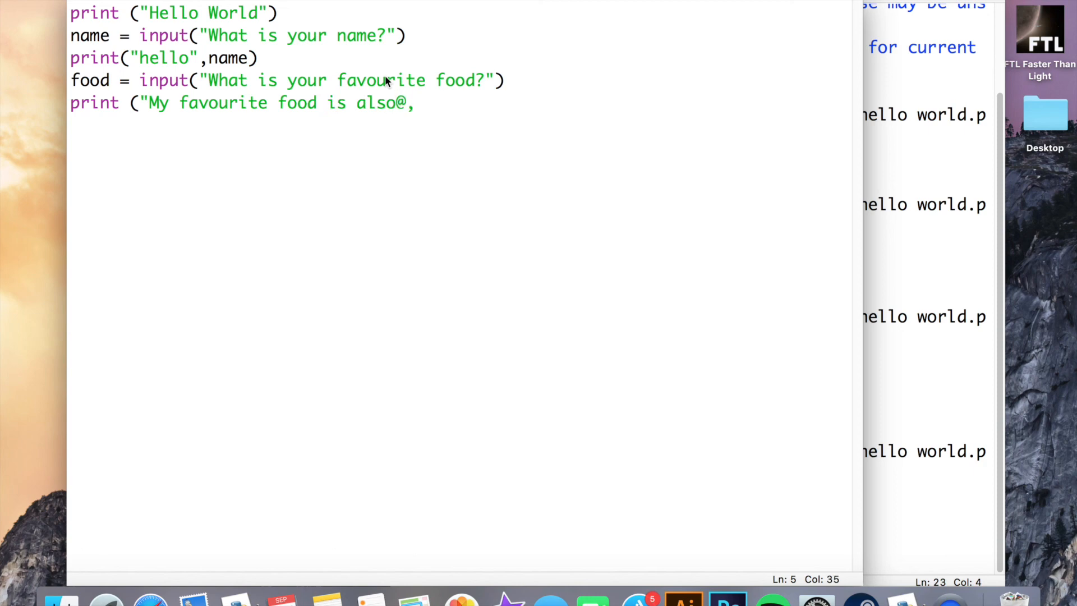
key("Backspace")
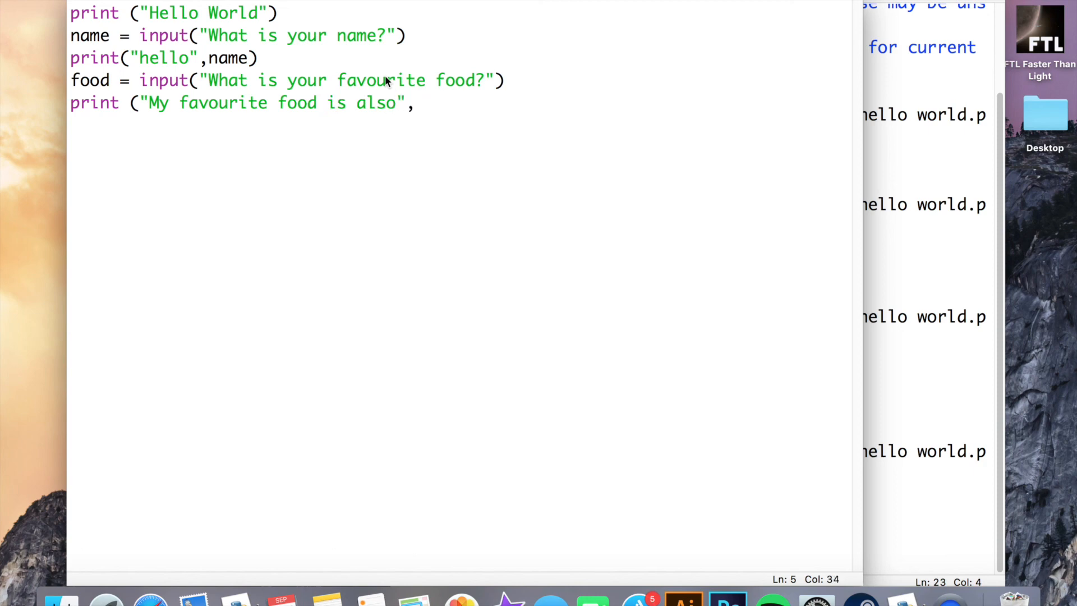
type("foo")
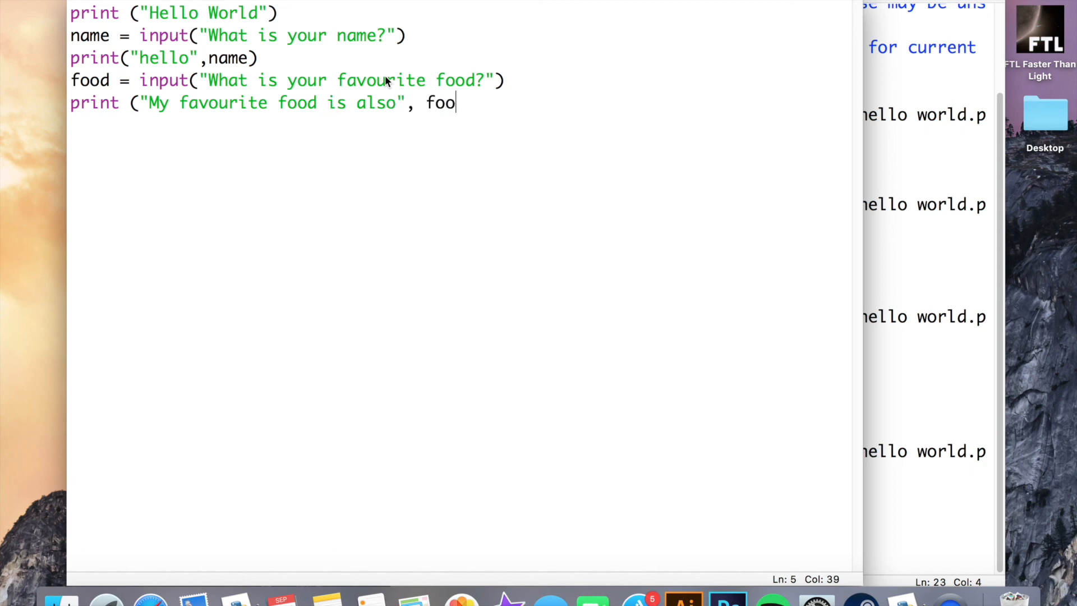
type("d)")
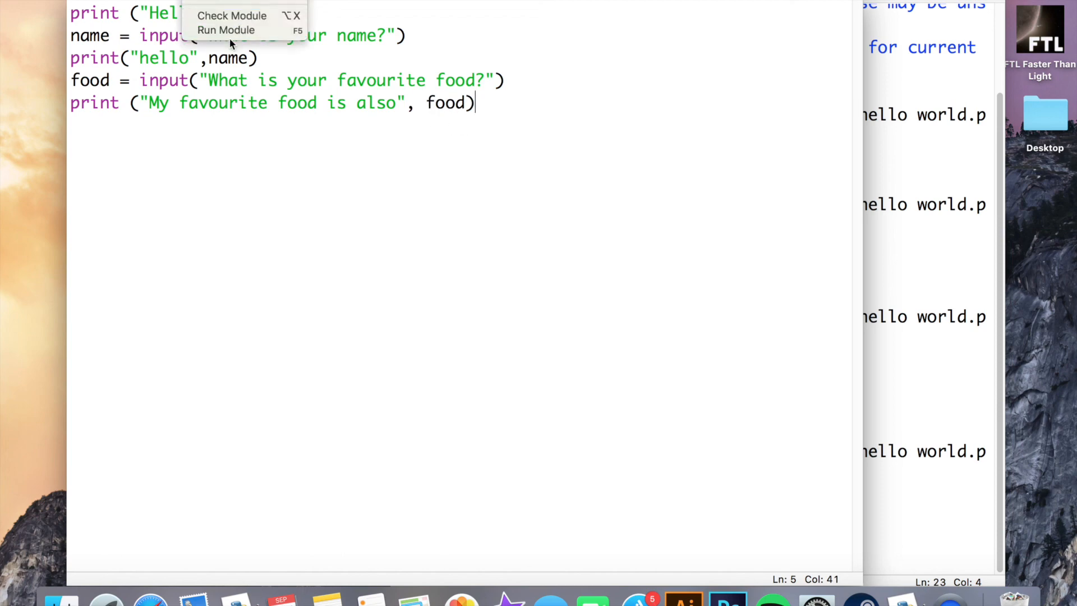
Save and run the script, answering Lee and Pizza, then return to the editor.
left_click(226, 29)
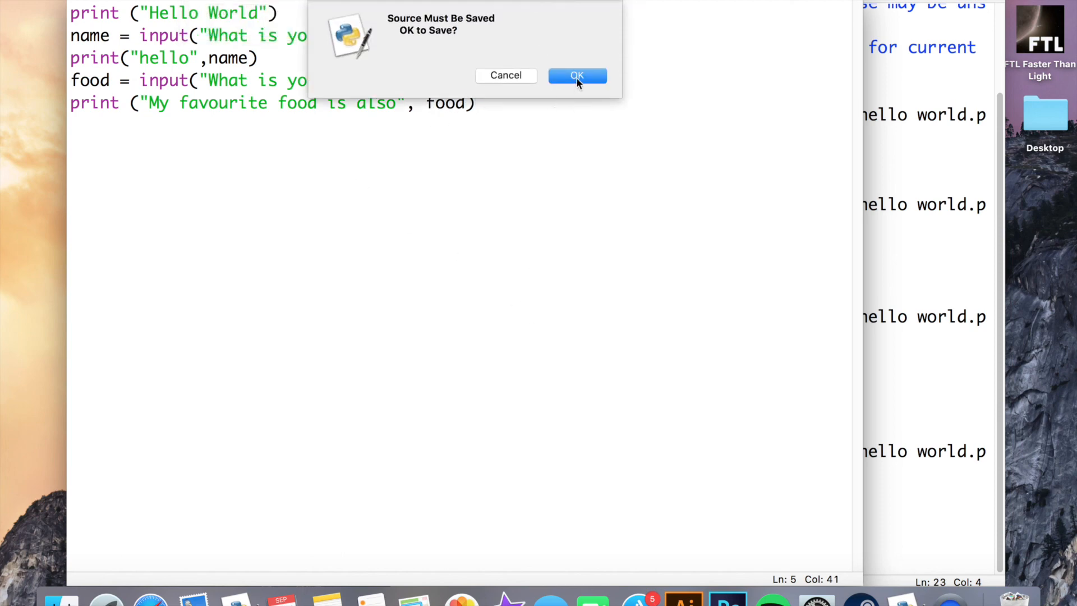
left_click(576, 76)
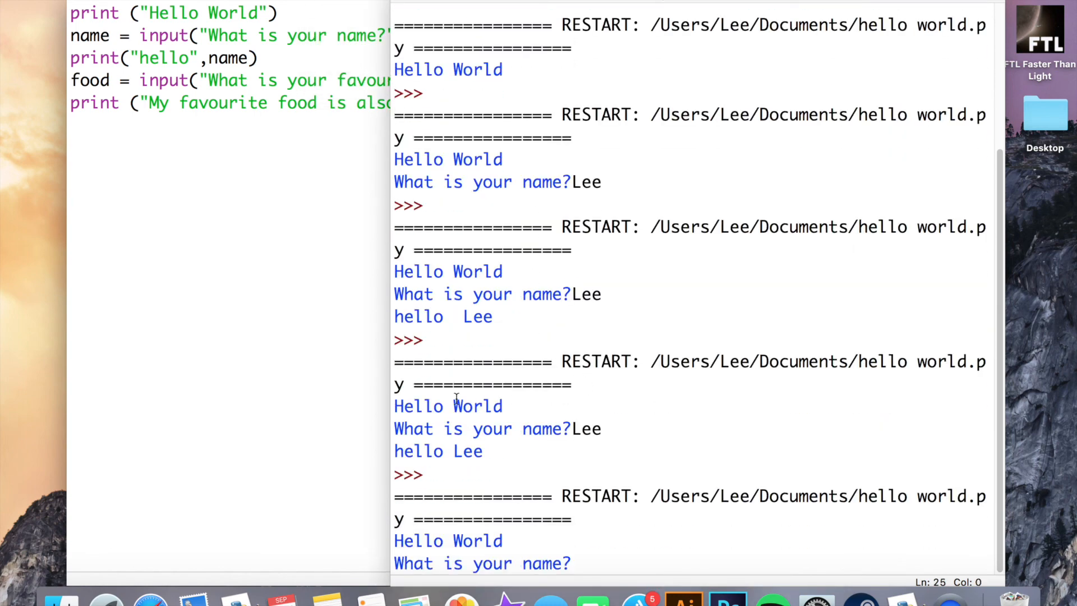
type("Lee")
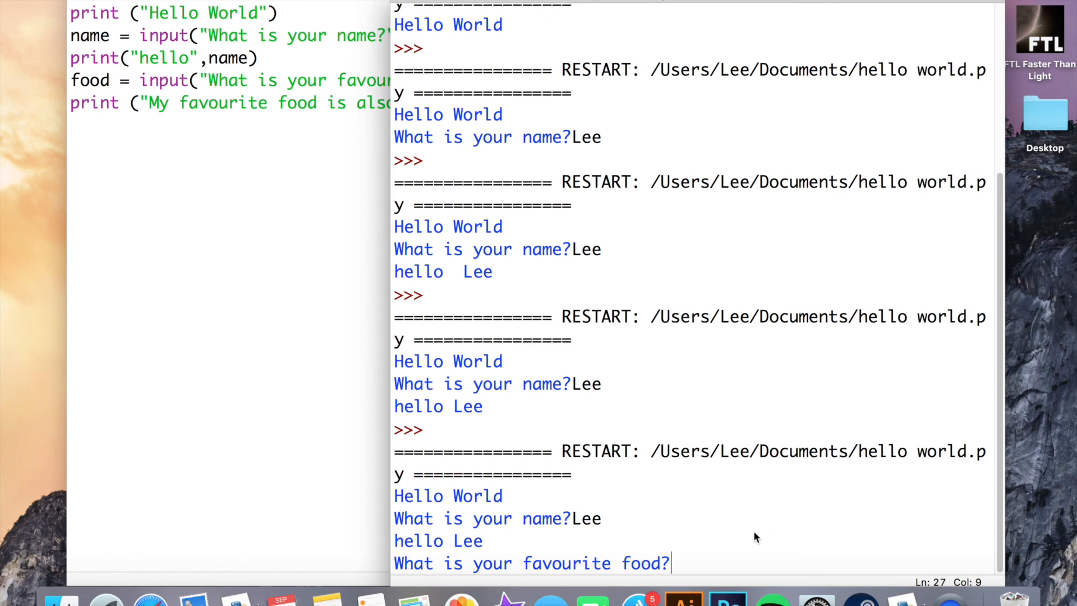
type("Pizza")
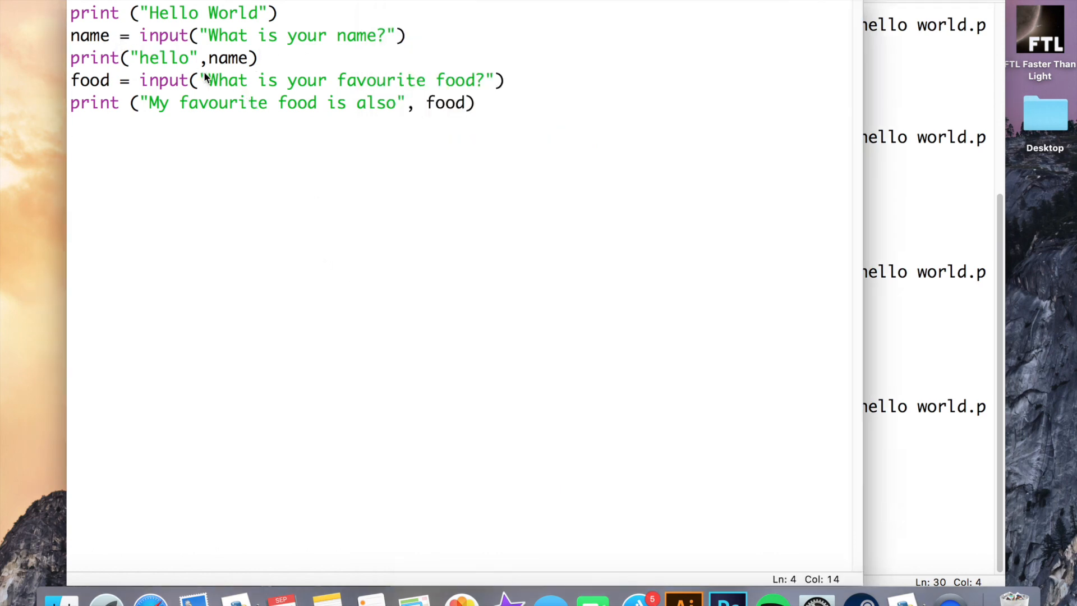
left_click(229, 58)
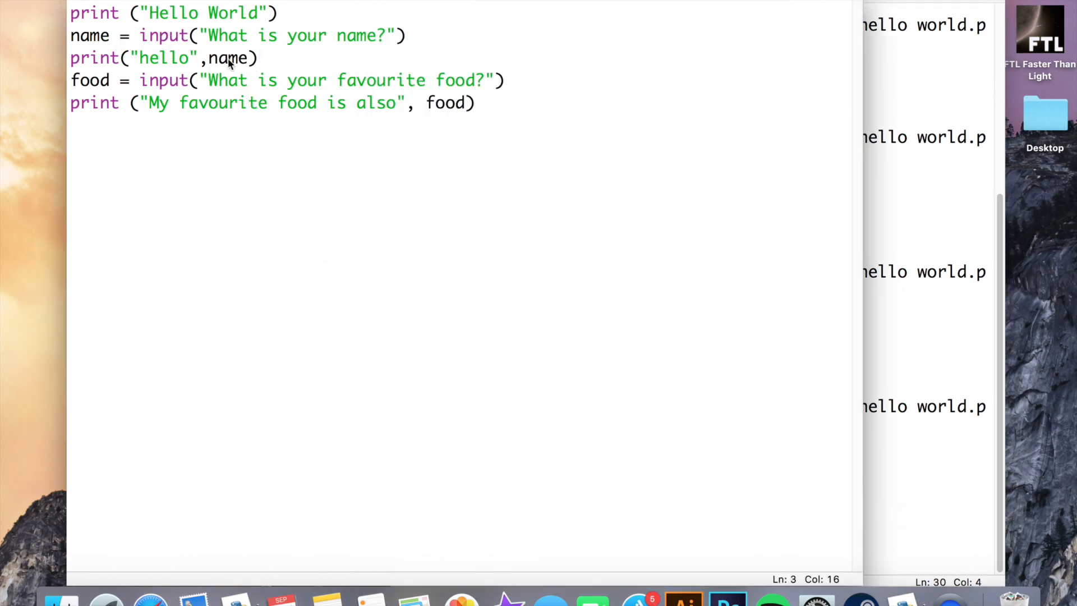